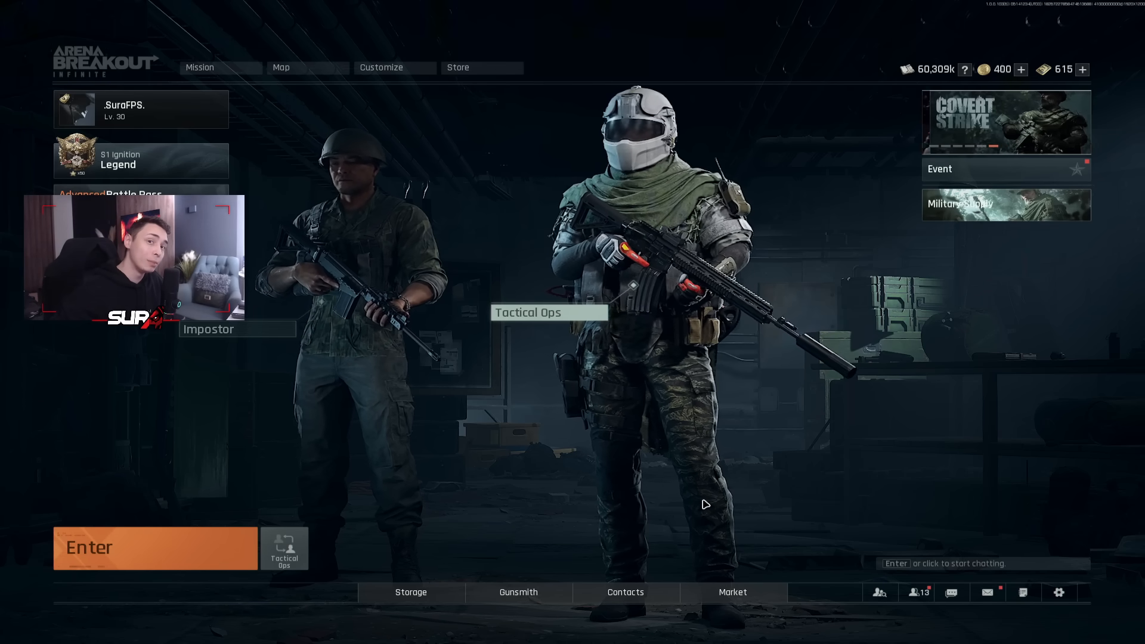
- Open the game Settings from the lobby's gear icon, landing on the Game tab
click(1057, 592)
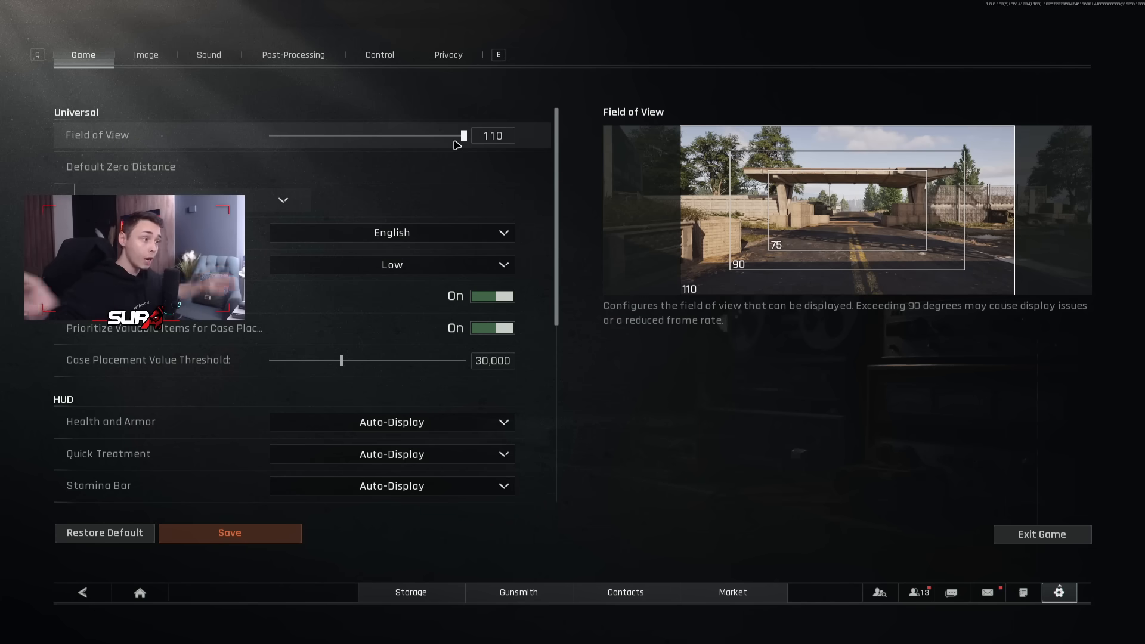
drag(464, 136, 369, 136)
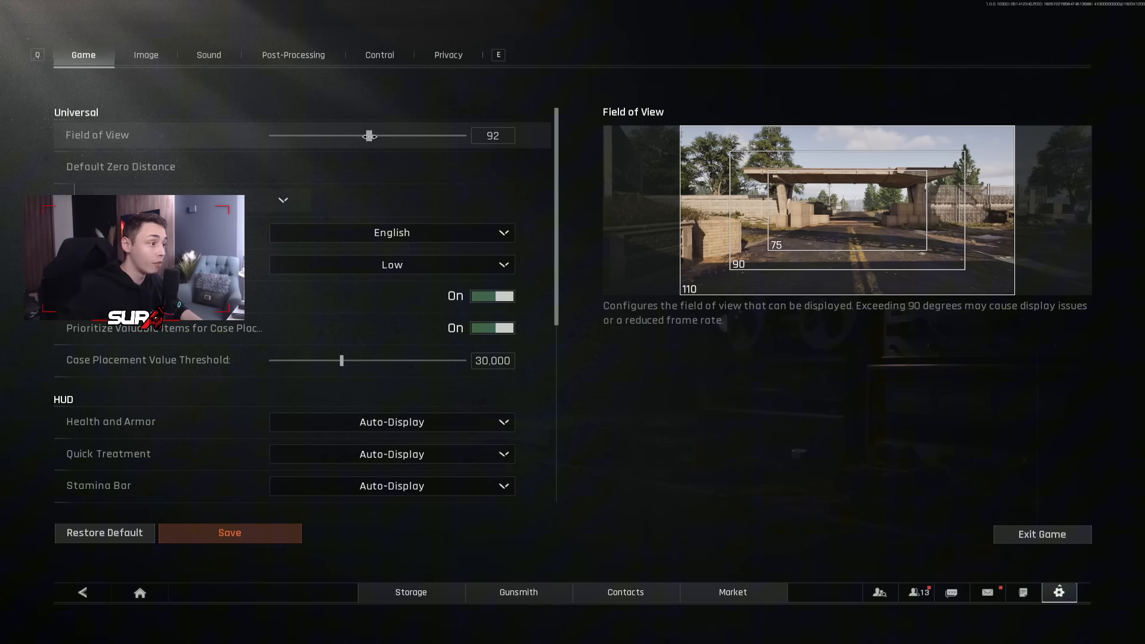
drag(369, 136, 356, 136)
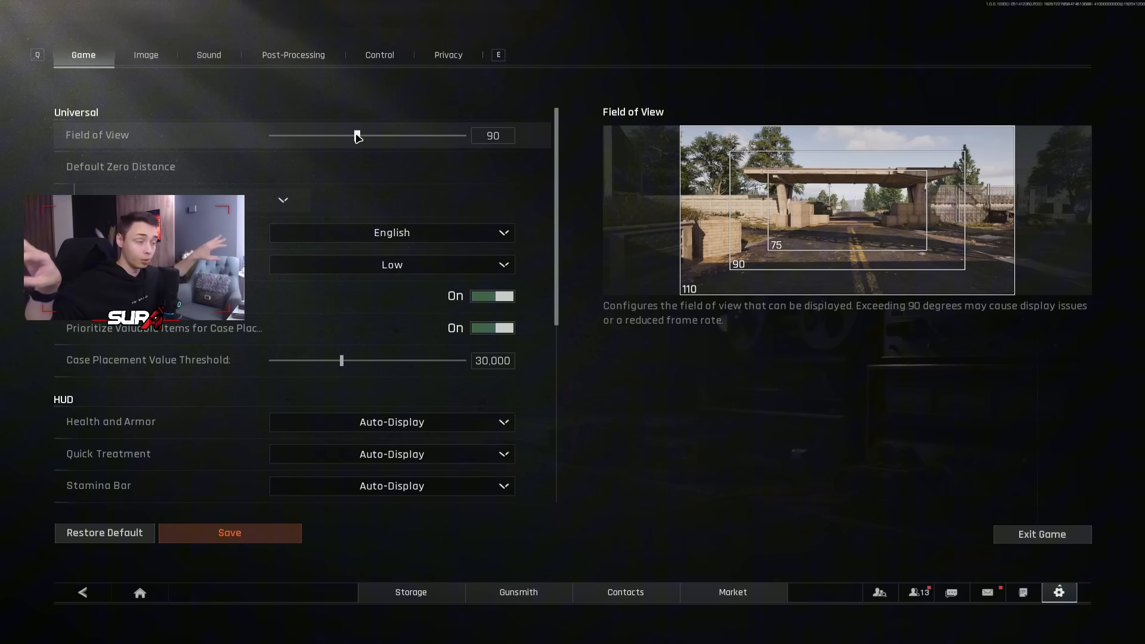
drag(356, 135, 464, 134)
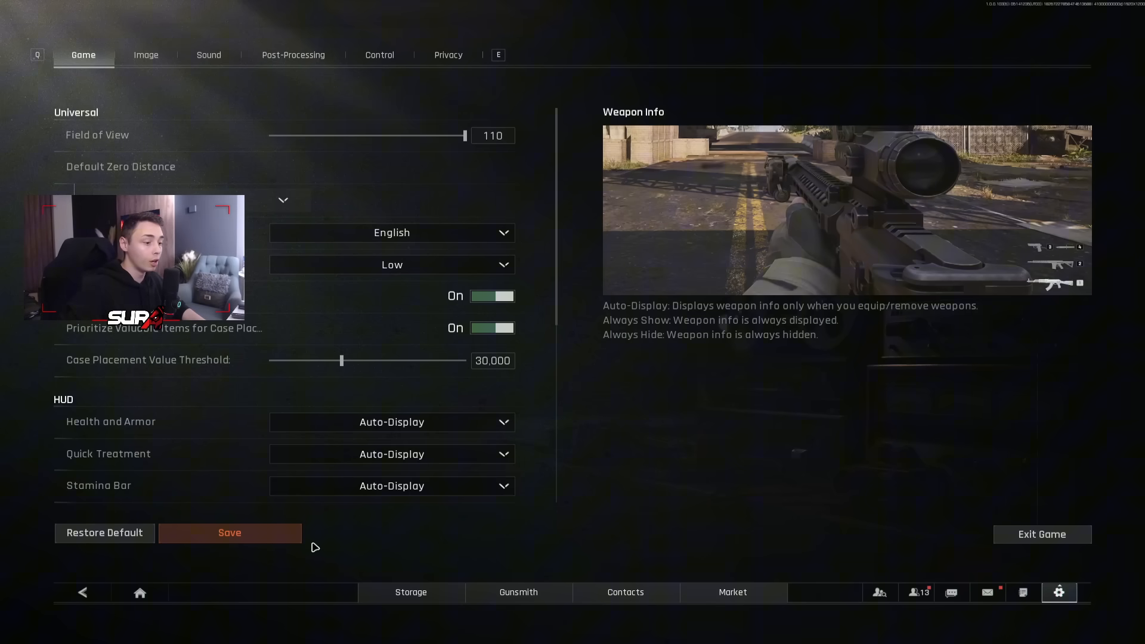
click(229, 532)
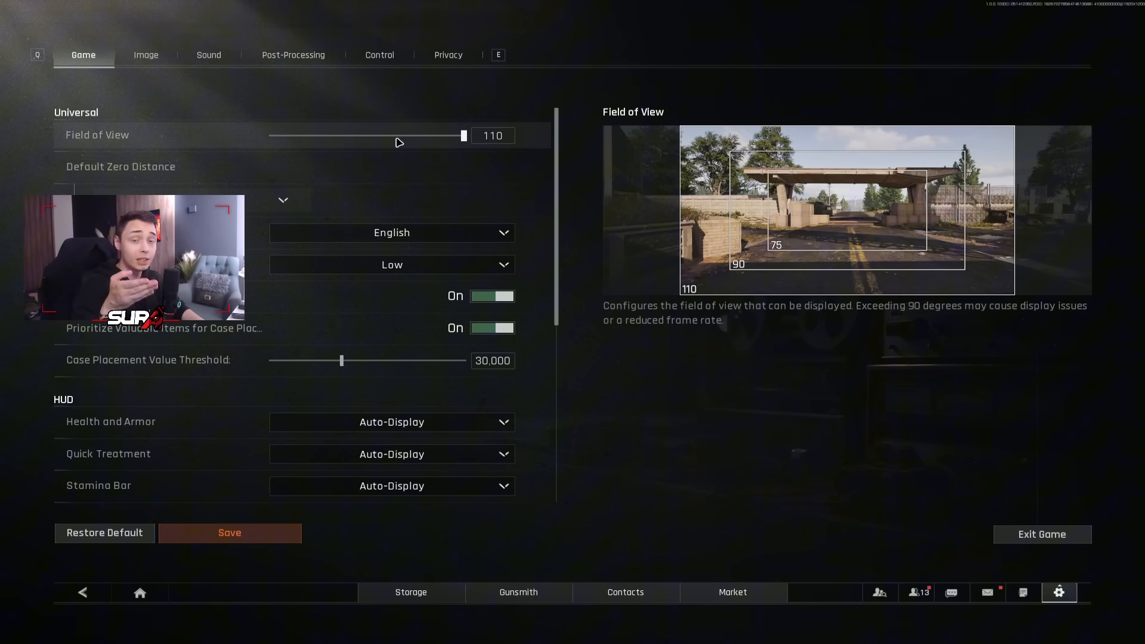
drag(464, 136, 416, 136)
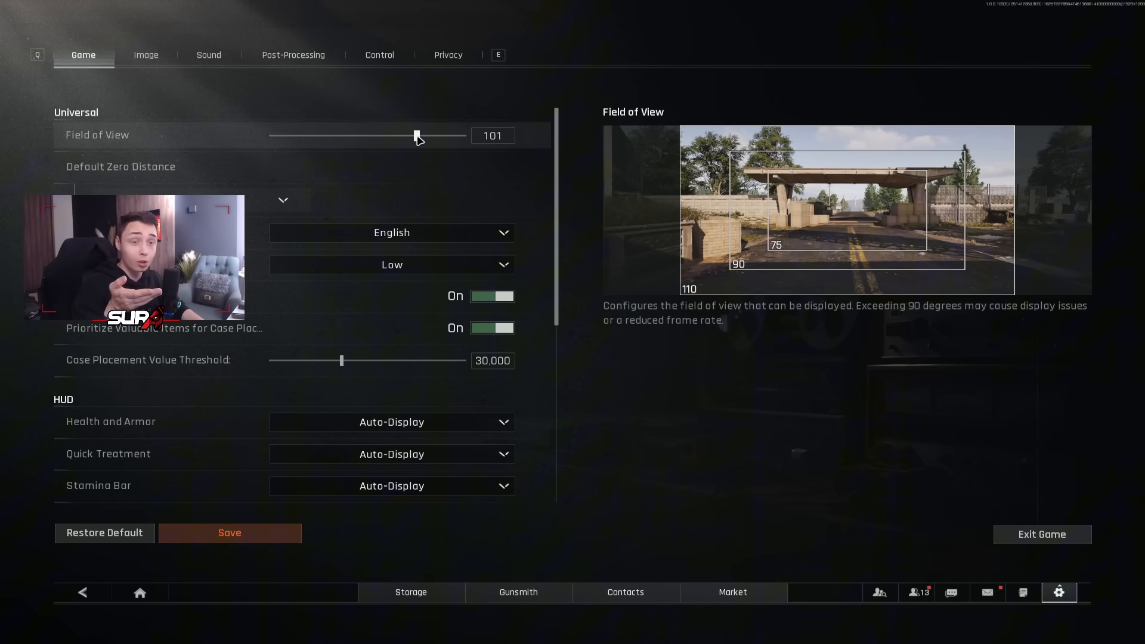
drag(416, 136, 358, 136)
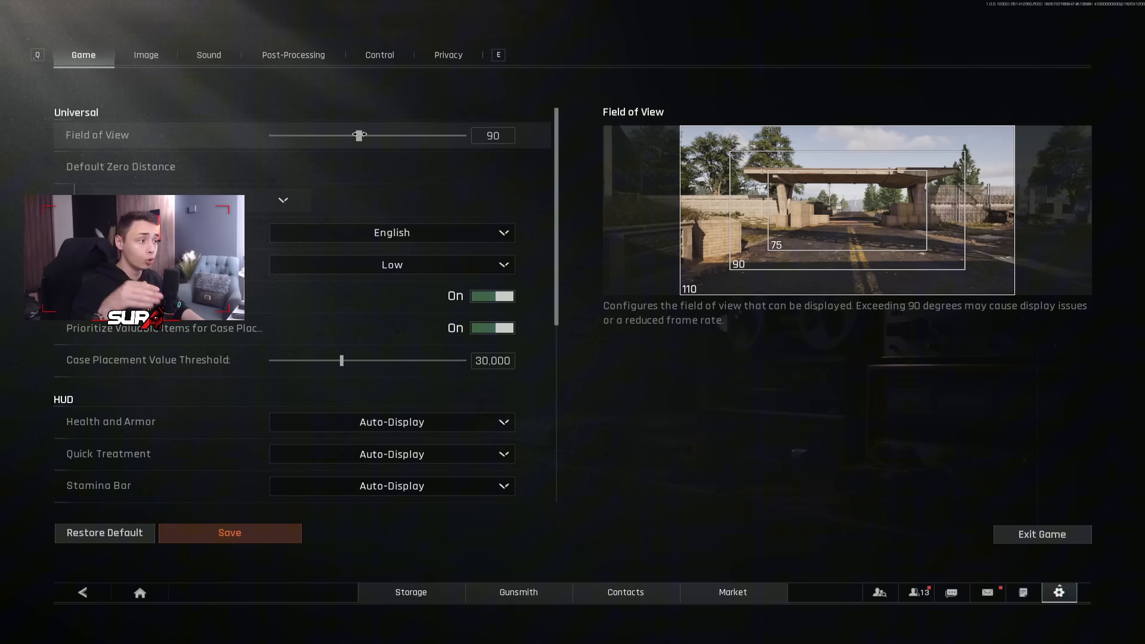
drag(358, 135, 464, 135)
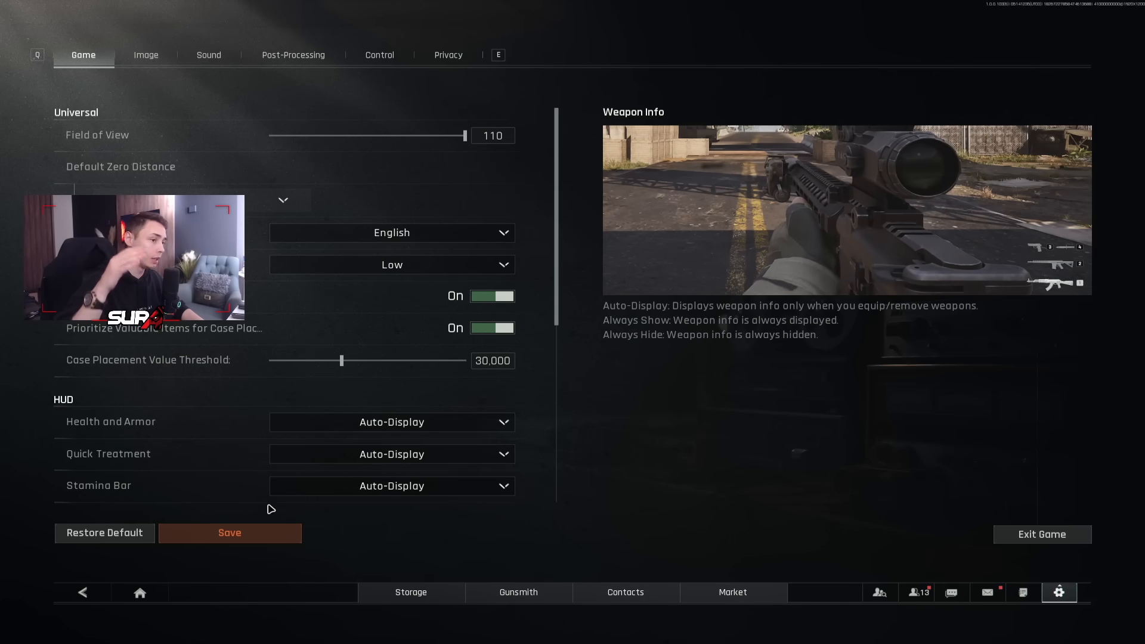
click(229, 531)
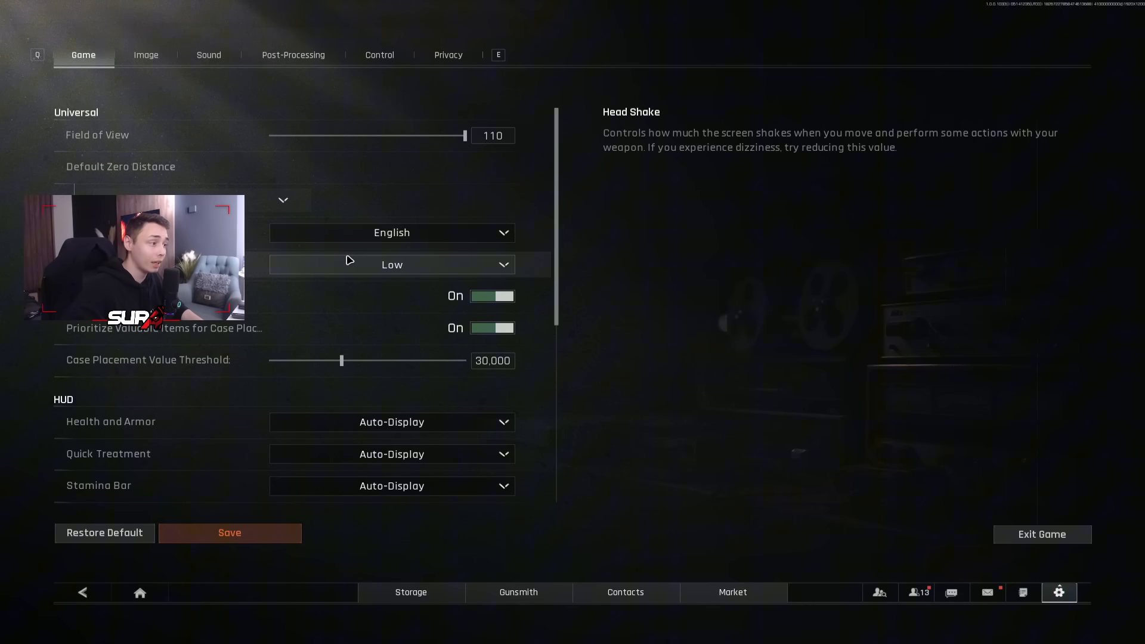
click(391, 265)
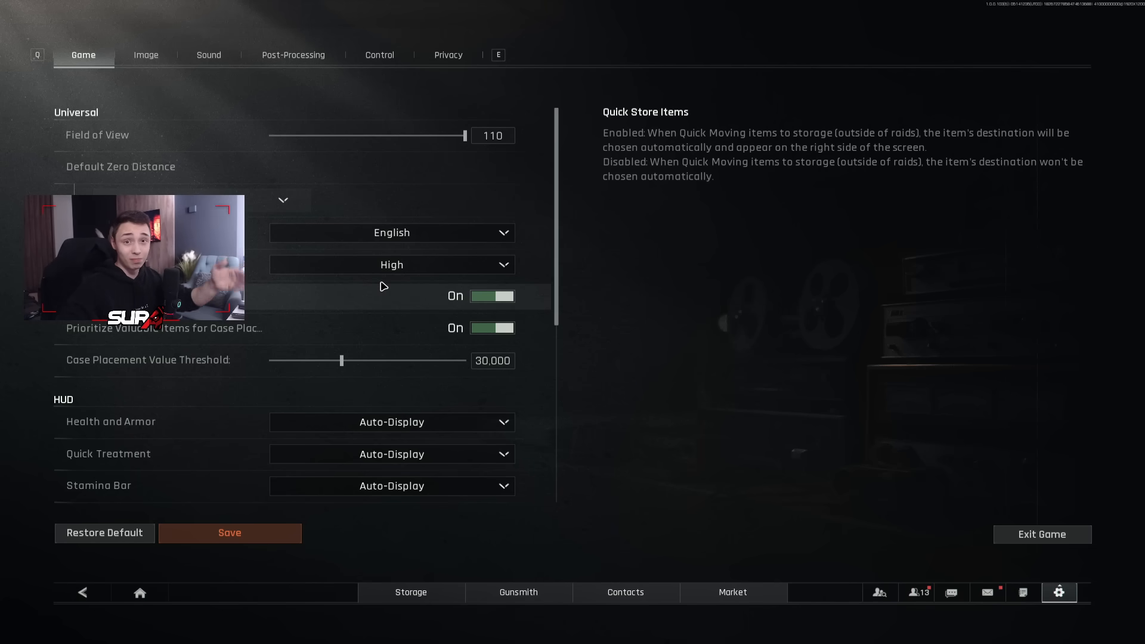
click(392, 265)
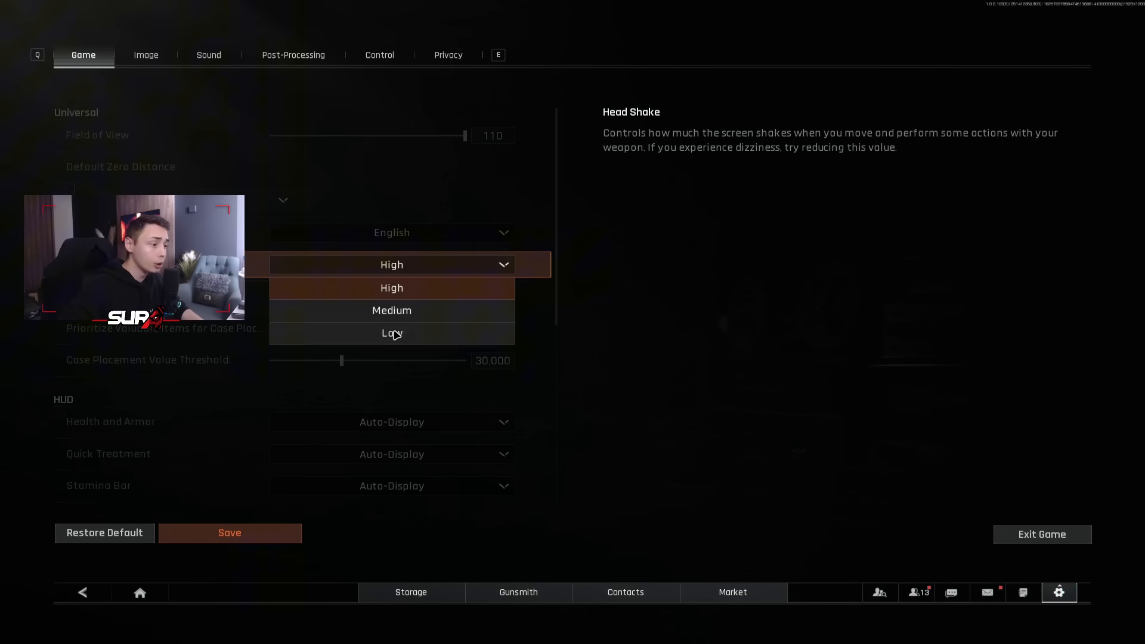
click(391, 333)
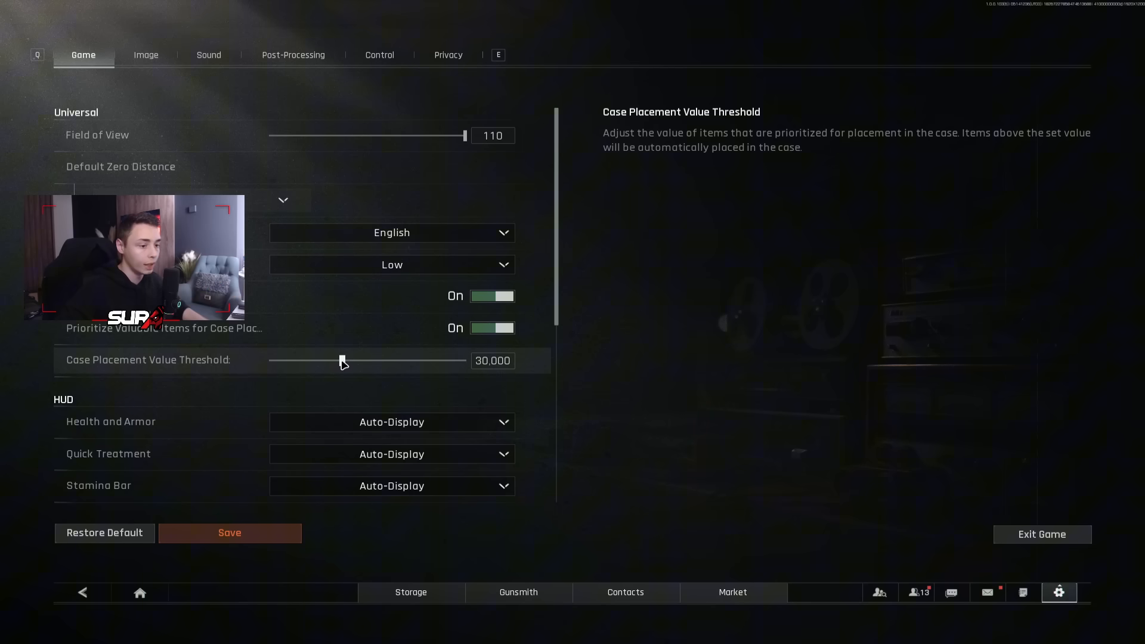
- Keep Health and Armor, Quick Treatment and Stamina Bar on Auto-Display after trying Always Hide
scroll(down, 3)
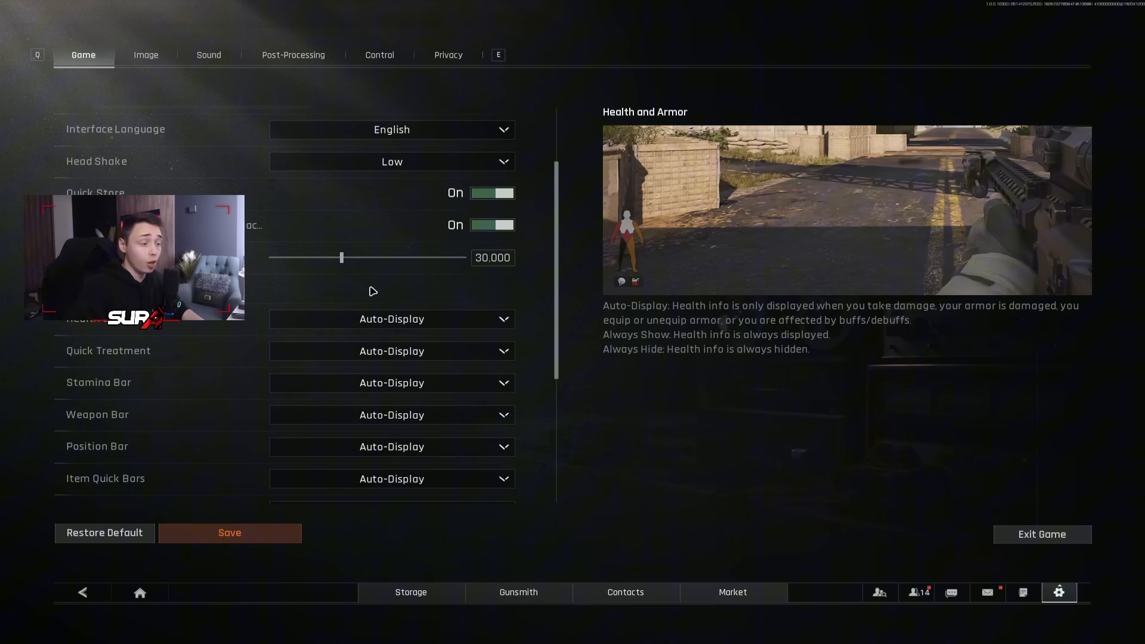
click(392, 320)
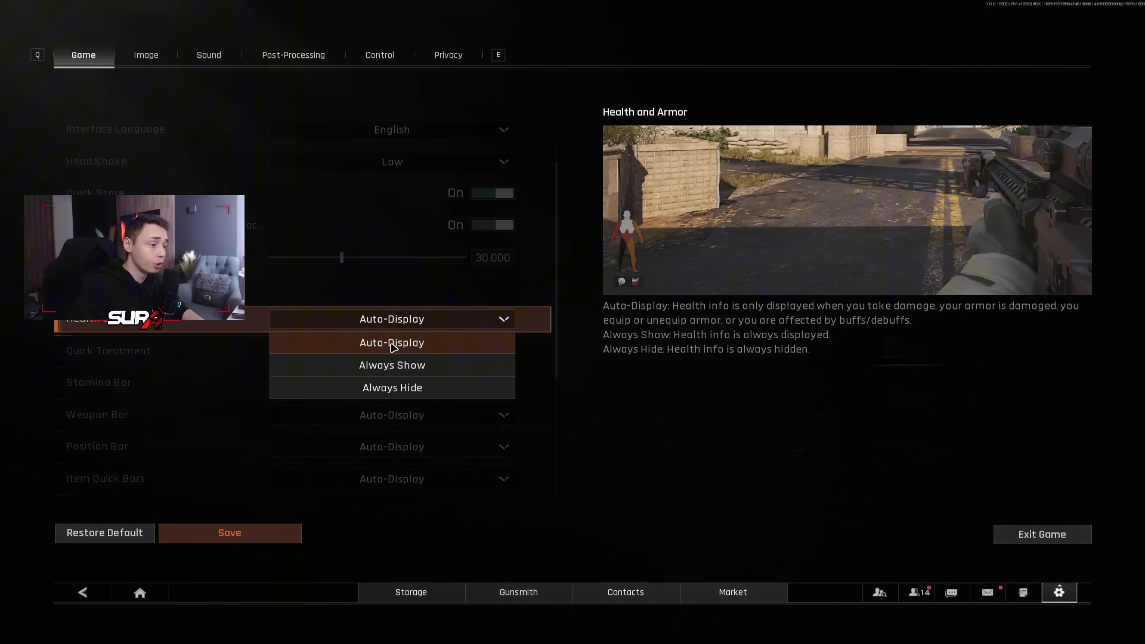
mouse_move(405, 357)
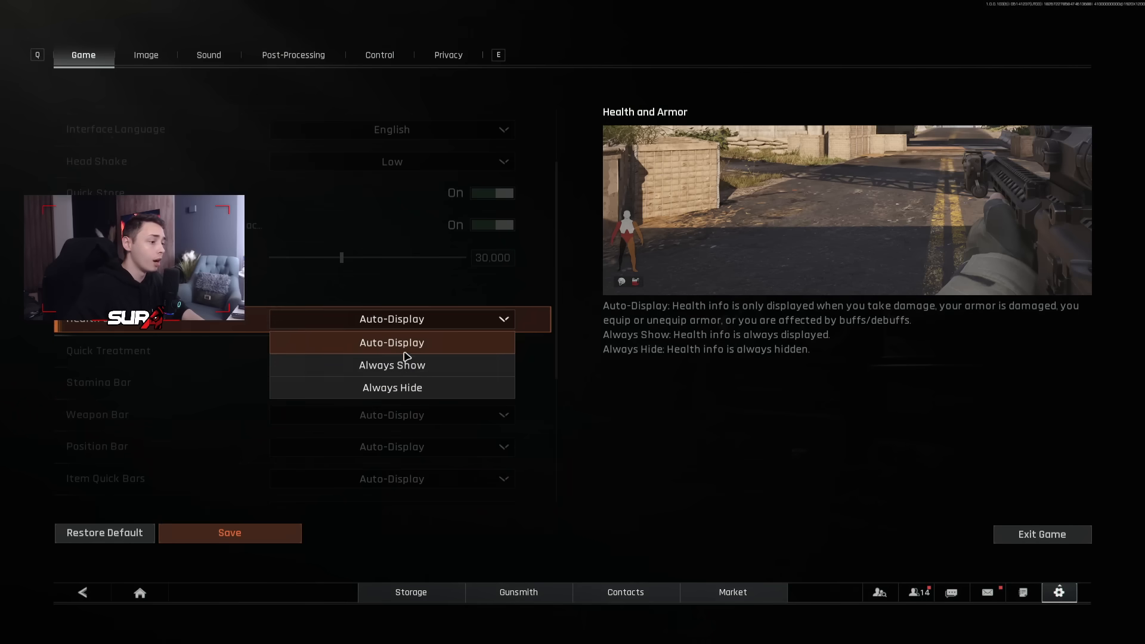
click(391, 365)
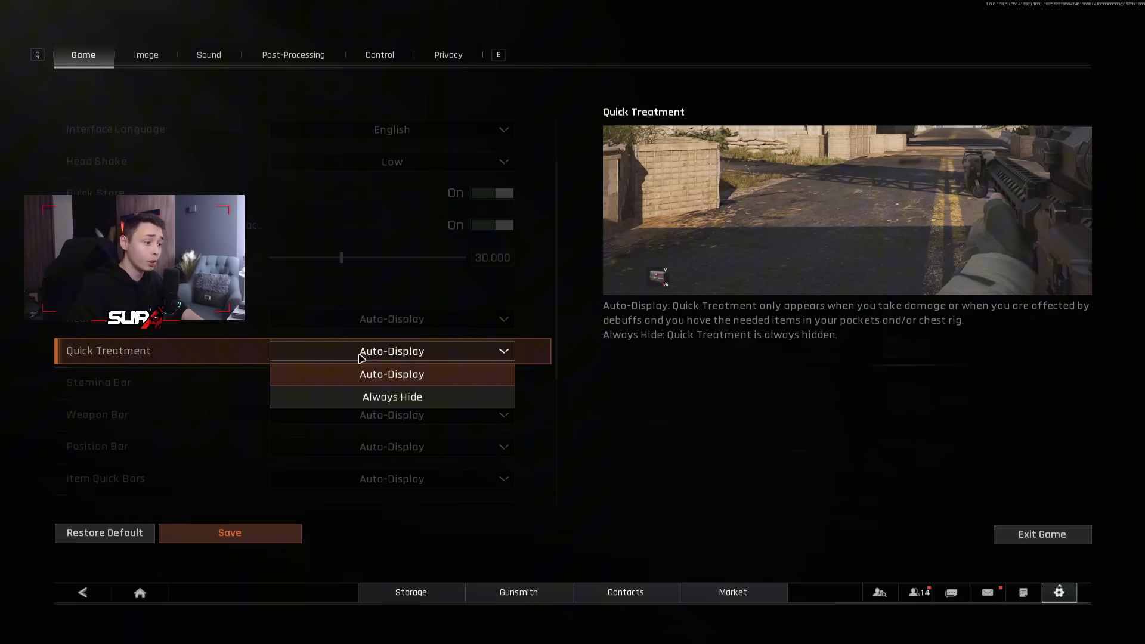
click(392, 396)
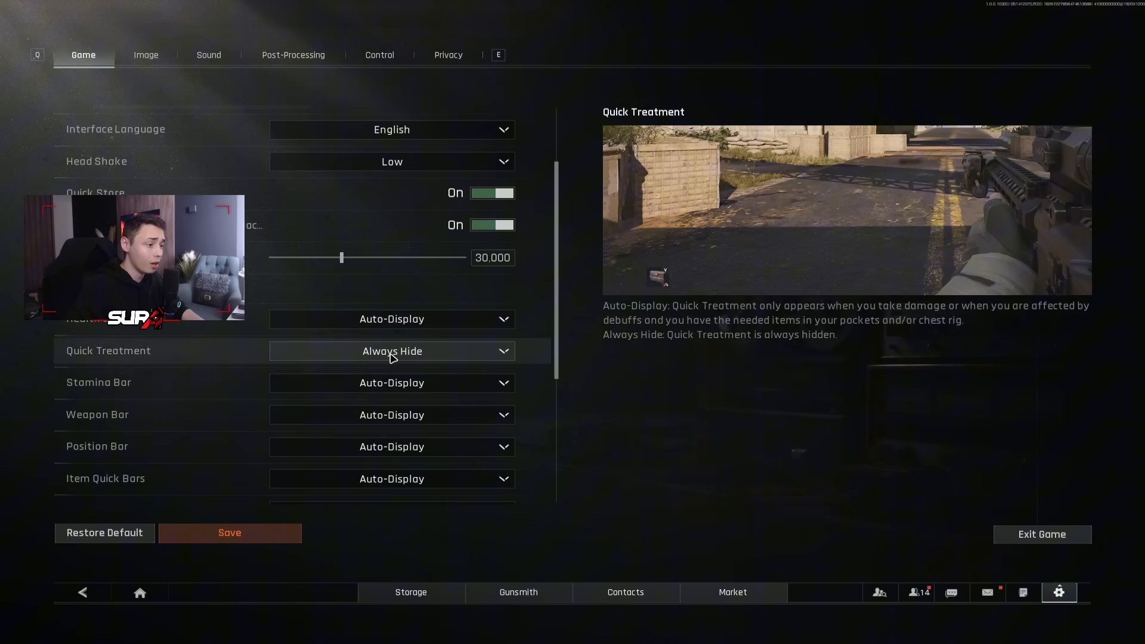
click(392, 351)
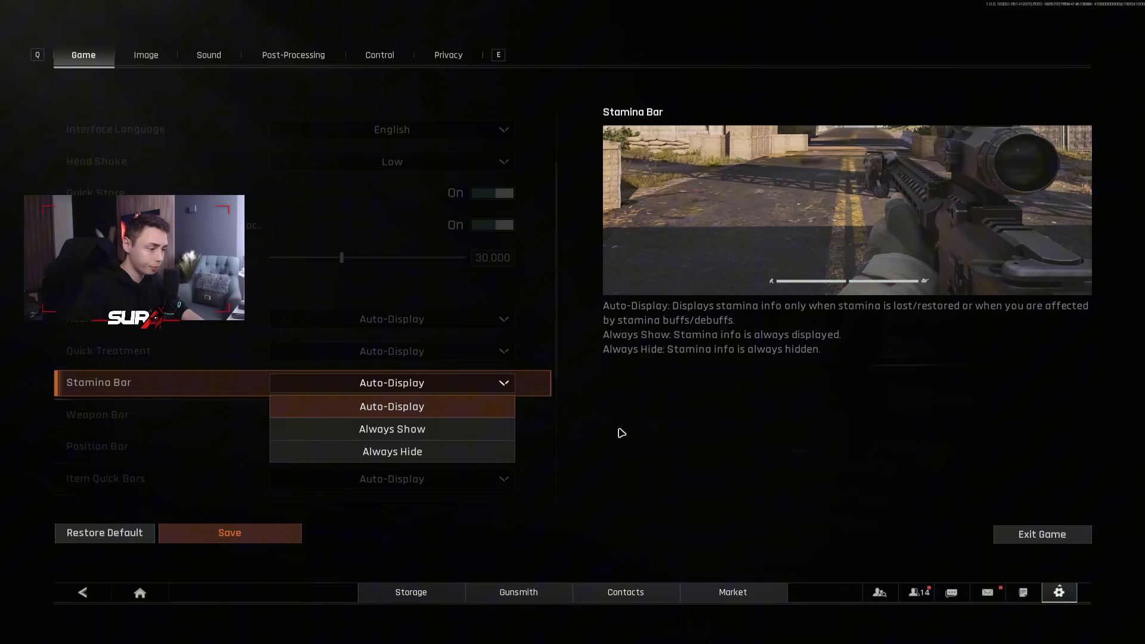
click(391, 406)
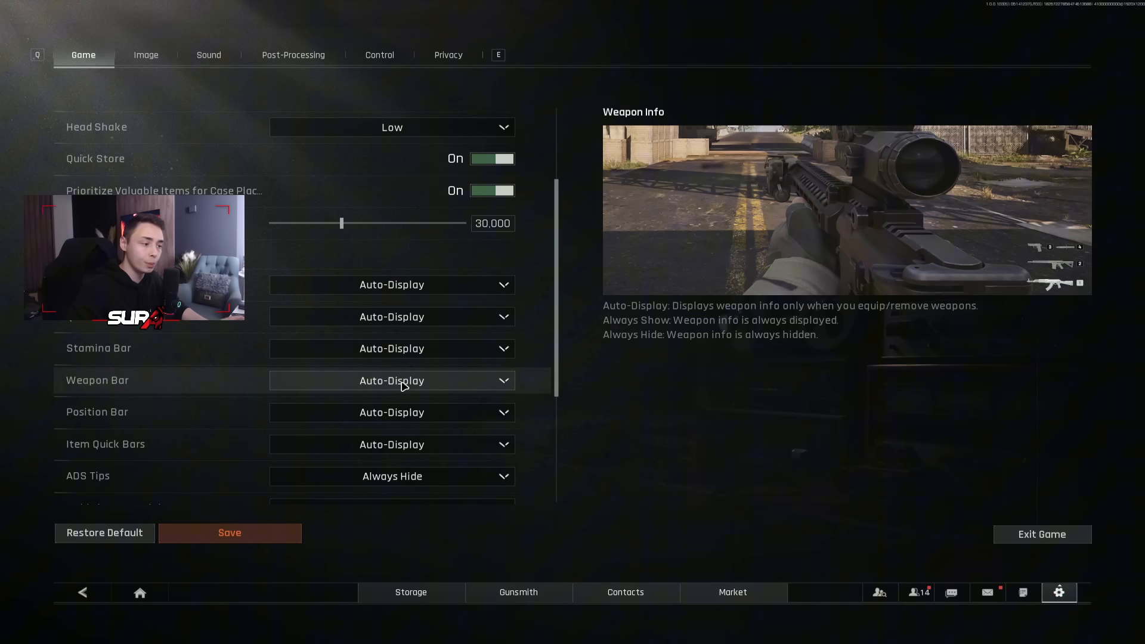
- Try Always Hide on the Weapon Bar, return it to Auto-Display, and continue down the HUD list
click(391, 381)
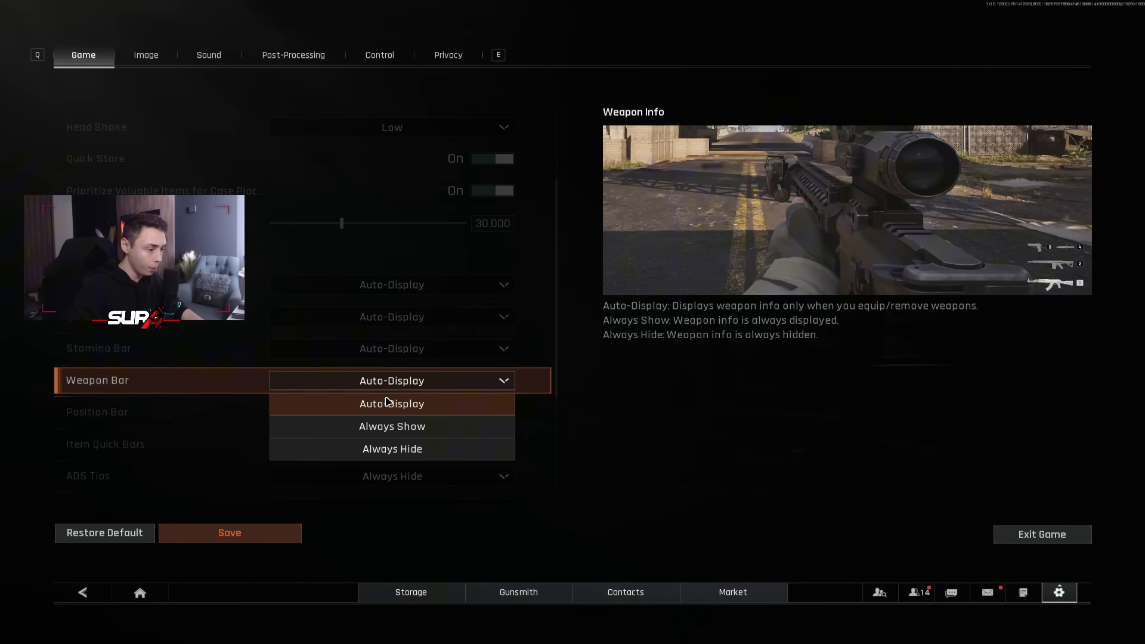
click(391, 449)
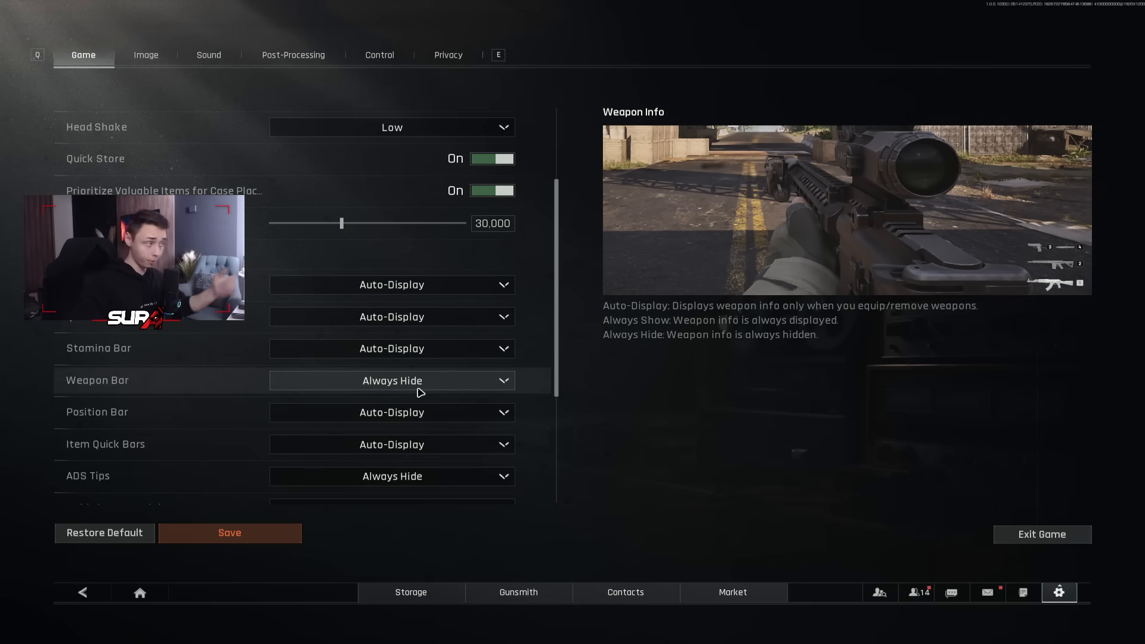
click(392, 380)
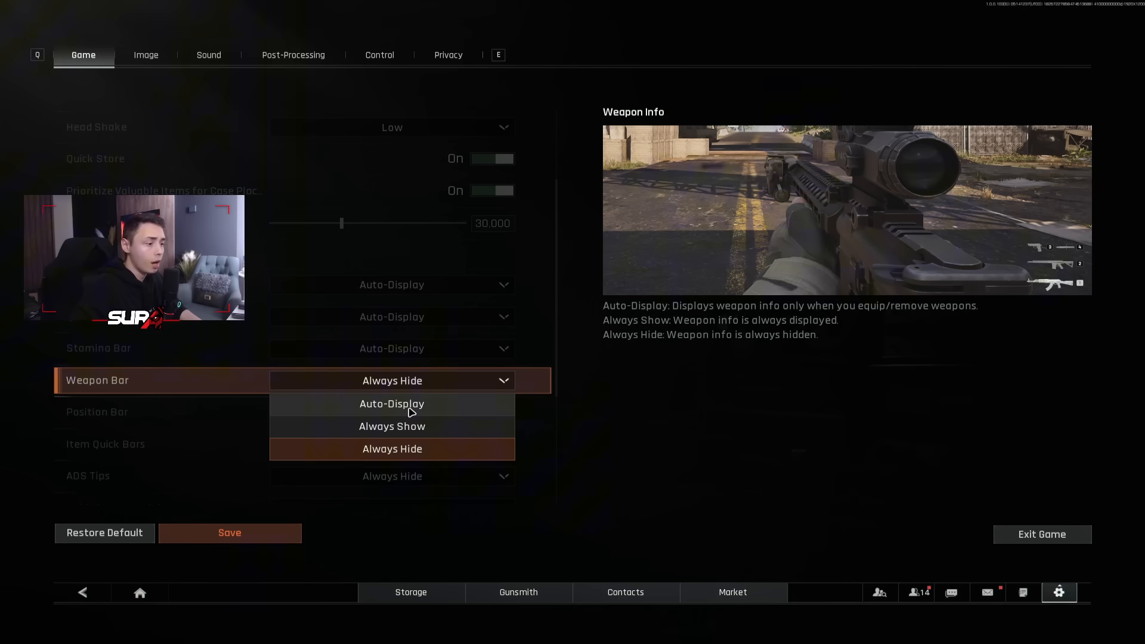
click(391, 404)
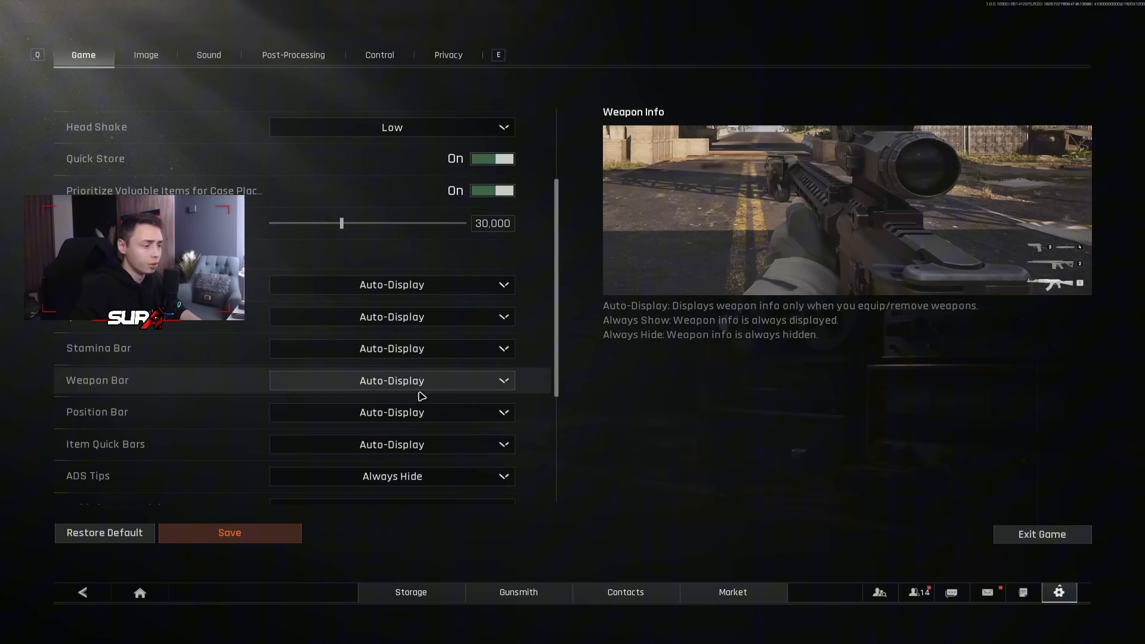
scroll(down, 3)
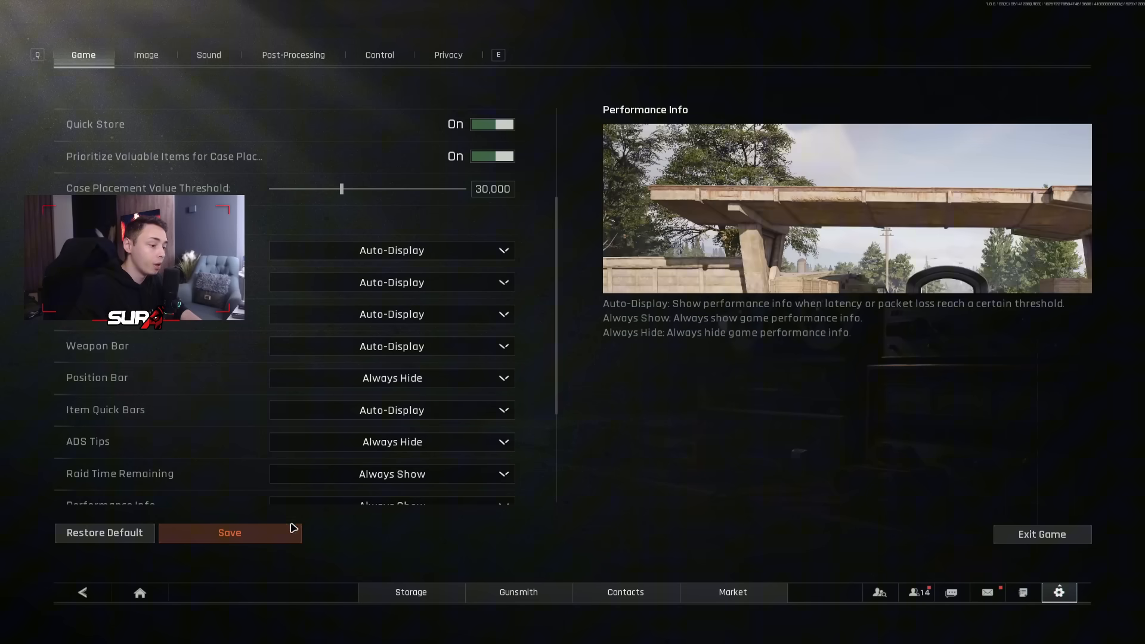
- Save the game settings, then Quick Equip and confirm buying the missing Endurance stimulant
click(229, 532)
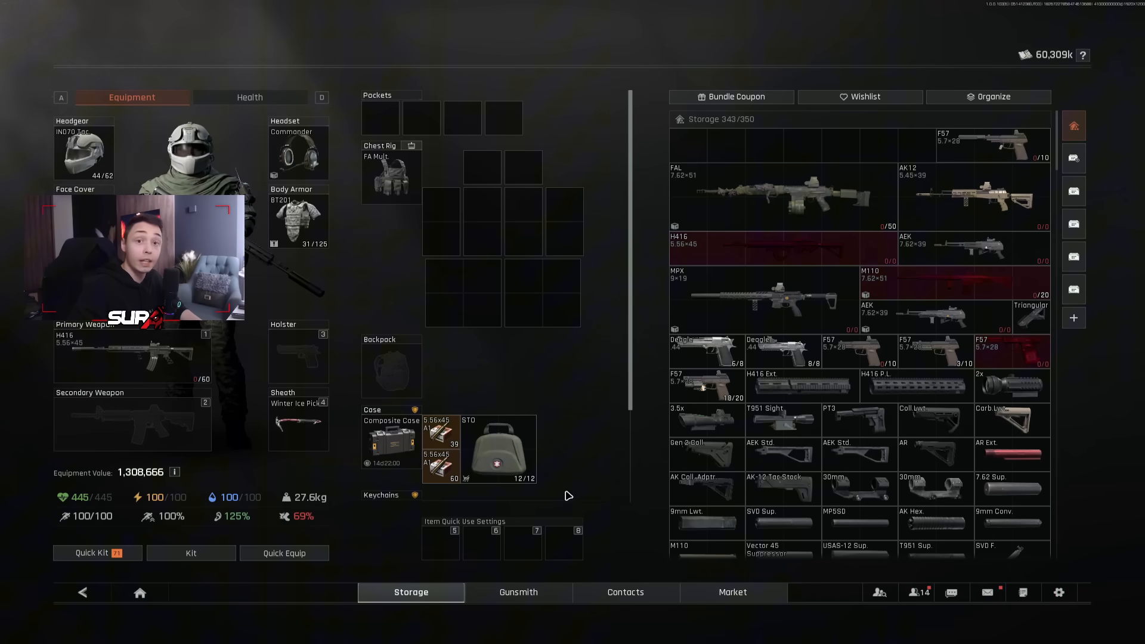
click(284, 552)
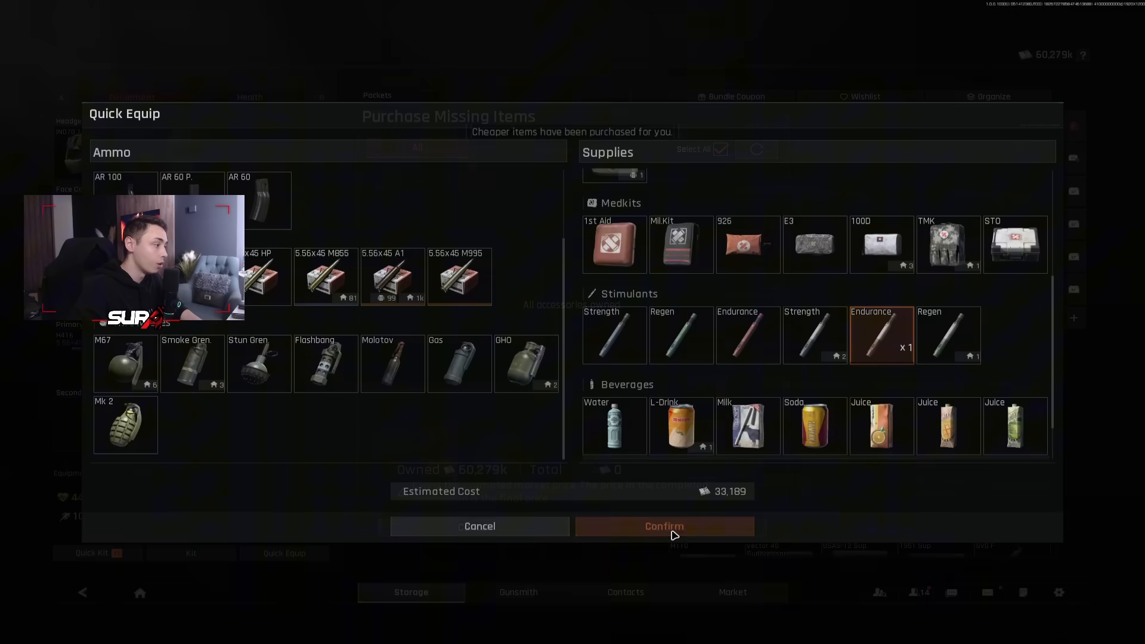
click(663, 526)
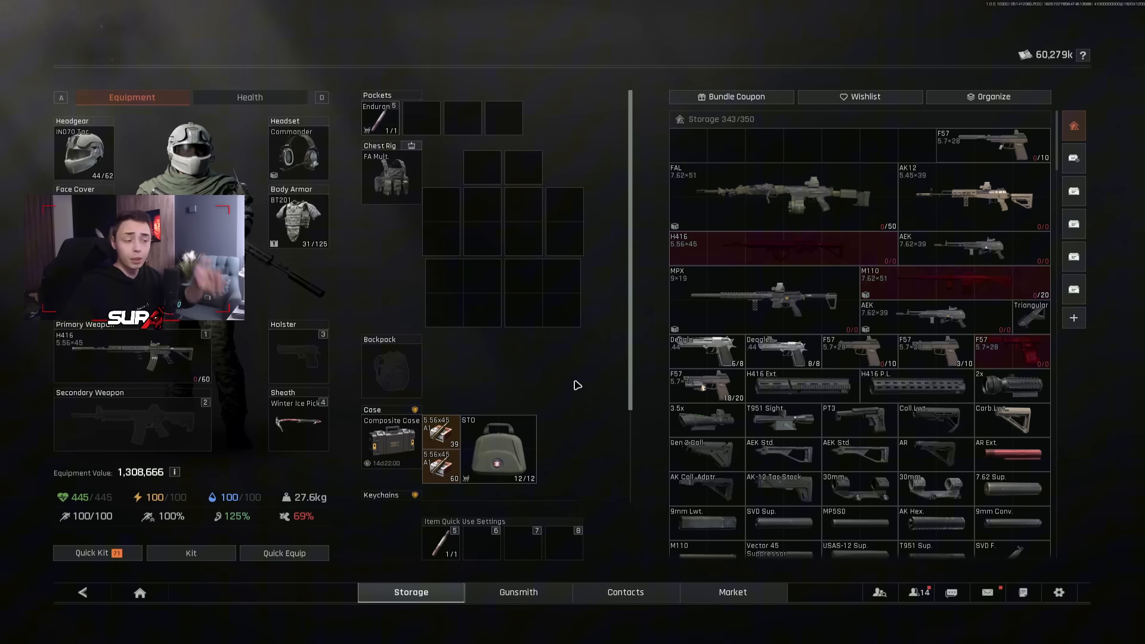
click(1058, 593)
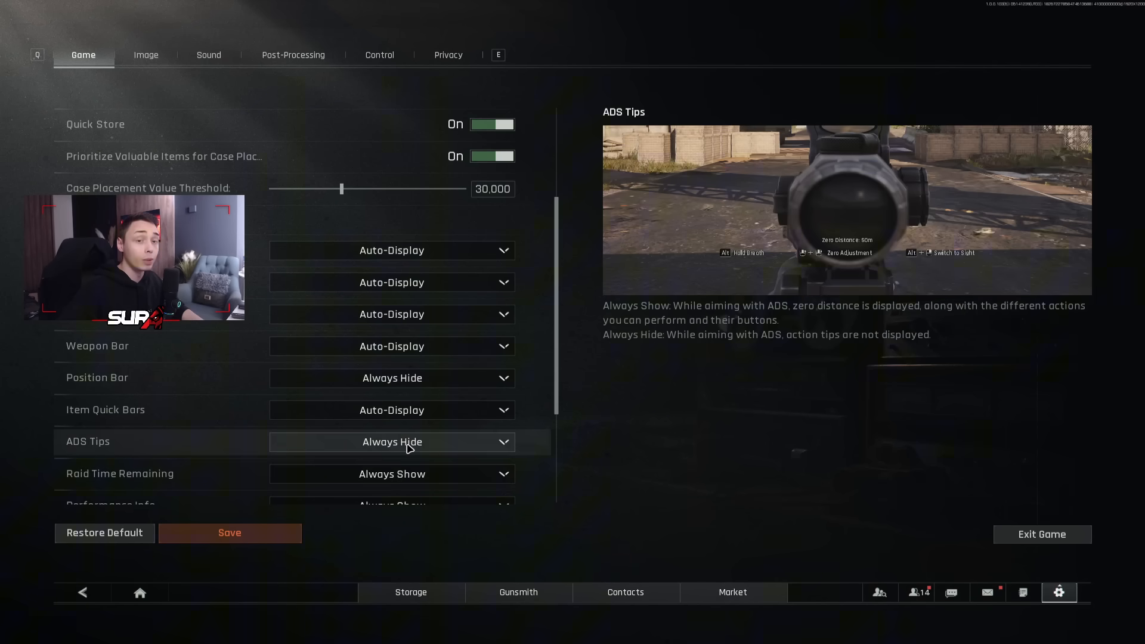
scroll(down, 3)
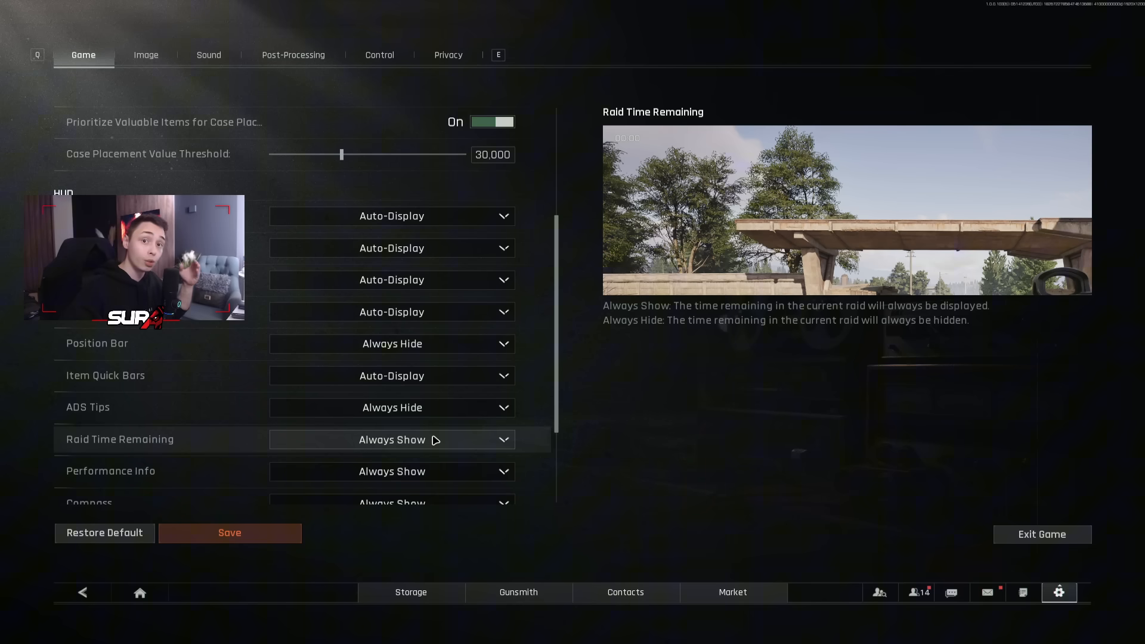
mouse_move(392, 472)
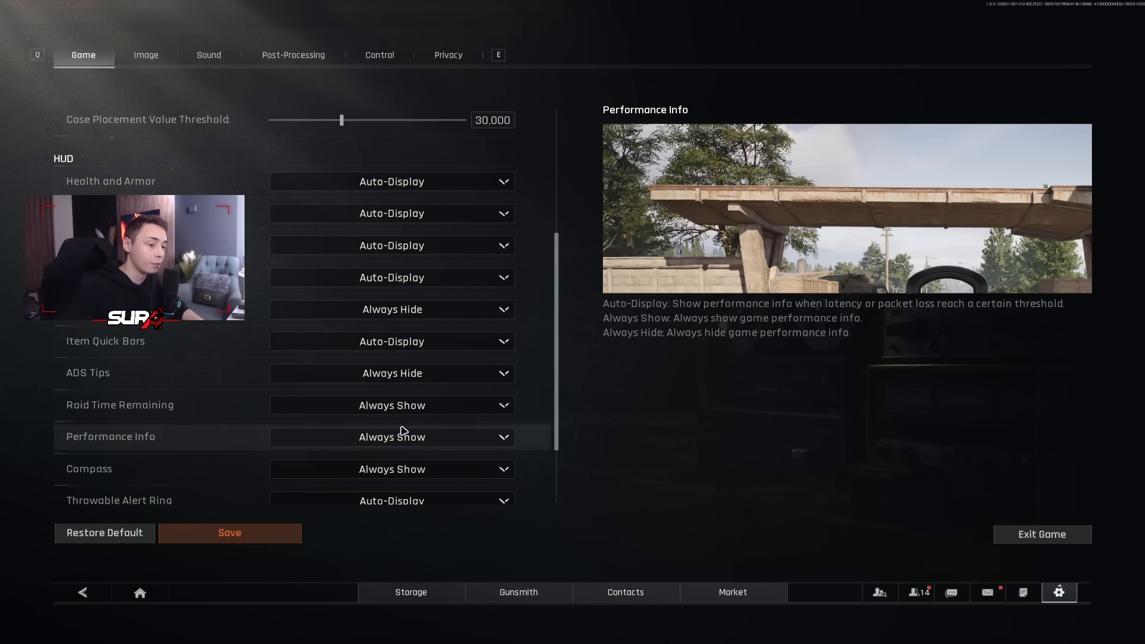
- Save the Game settings with Compass on Always Show and Team Voice Chat on Auto-Display
scroll(down, 3)
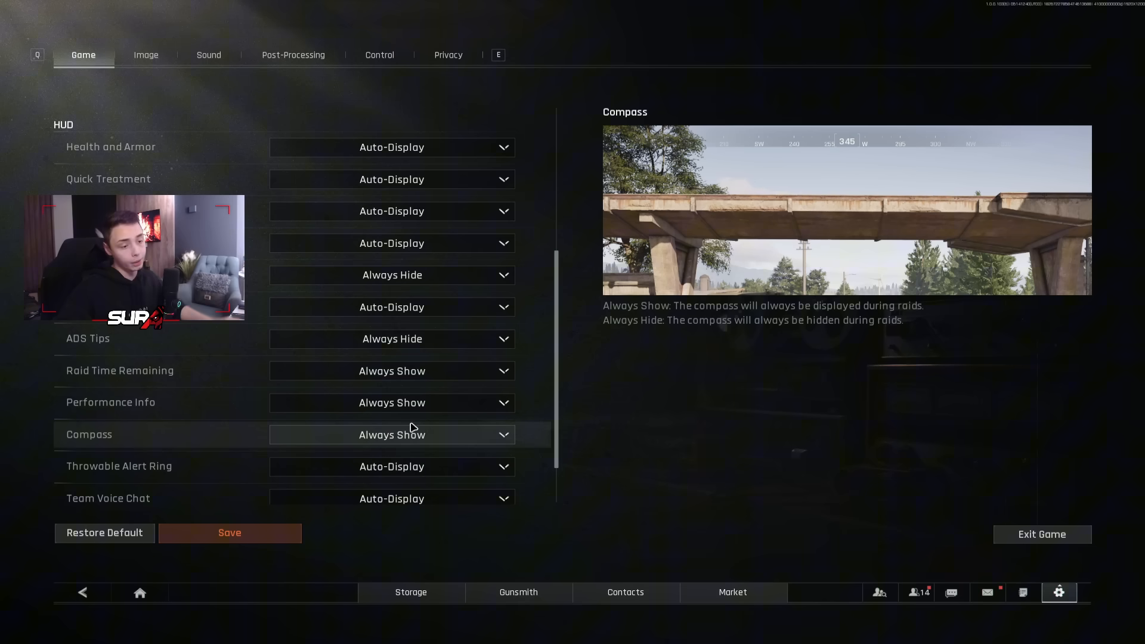
mouse_move(391, 466)
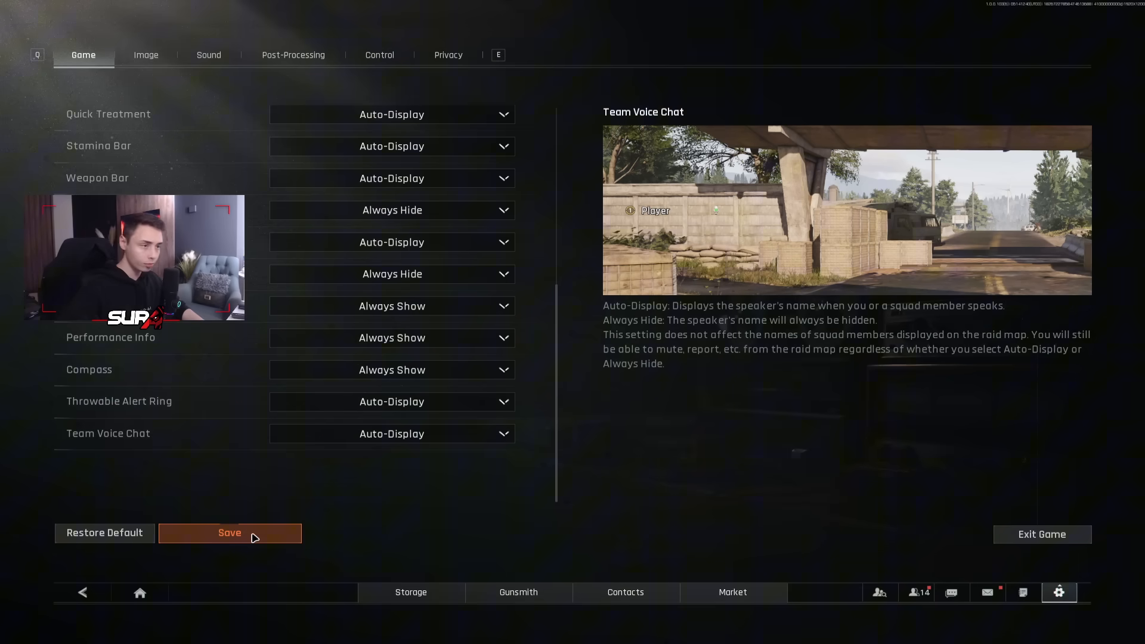
click(229, 531)
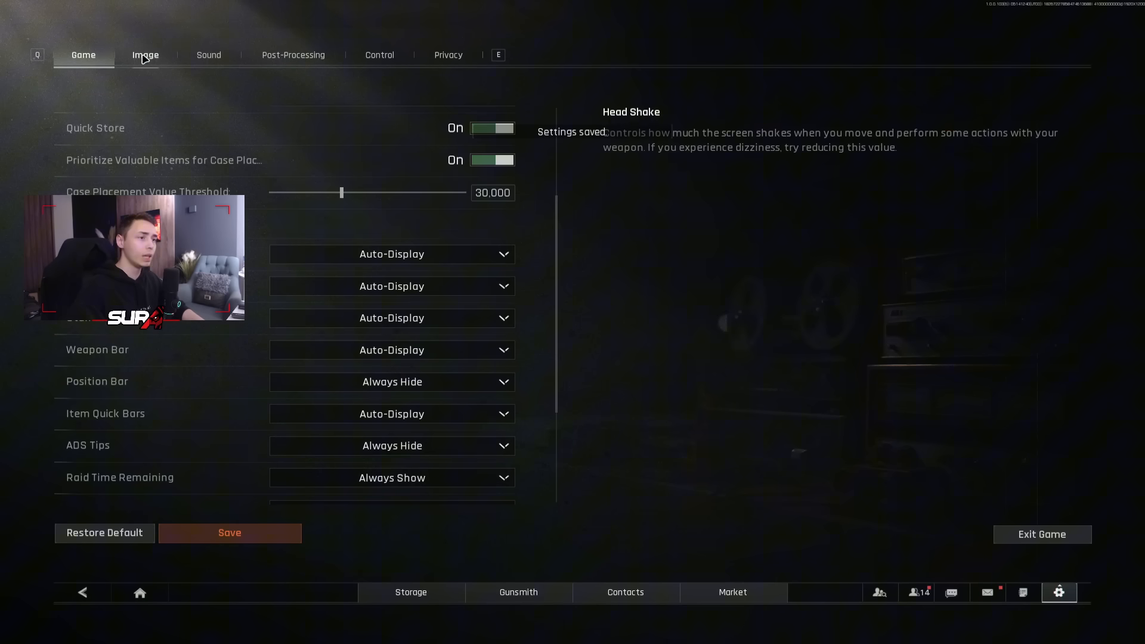
- Review Image settings: 16:10 aspect ratio, 1920 X 1200 full-screen, and the Super Sampling Type list
click(144, 55)
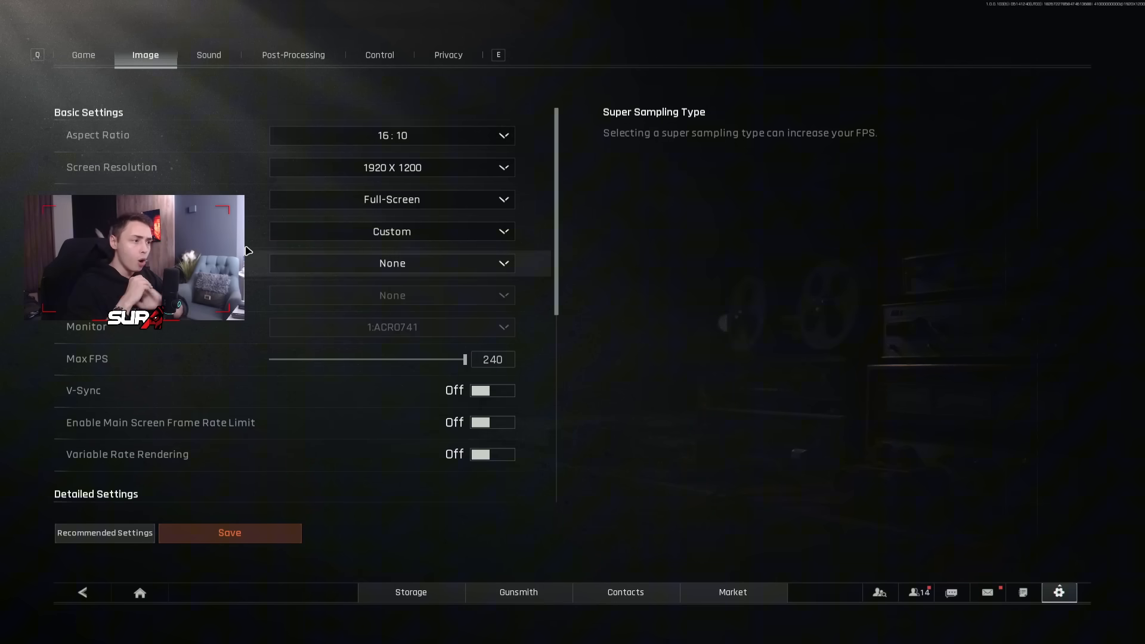
mouse_move(392, 134)
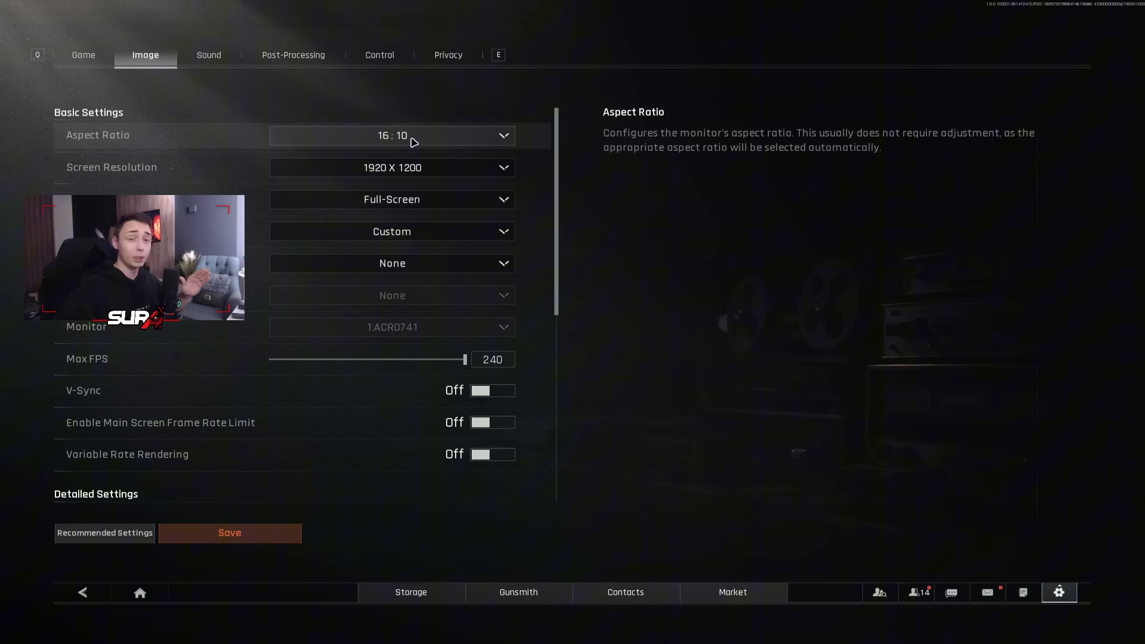
mouse_move(393, 167)
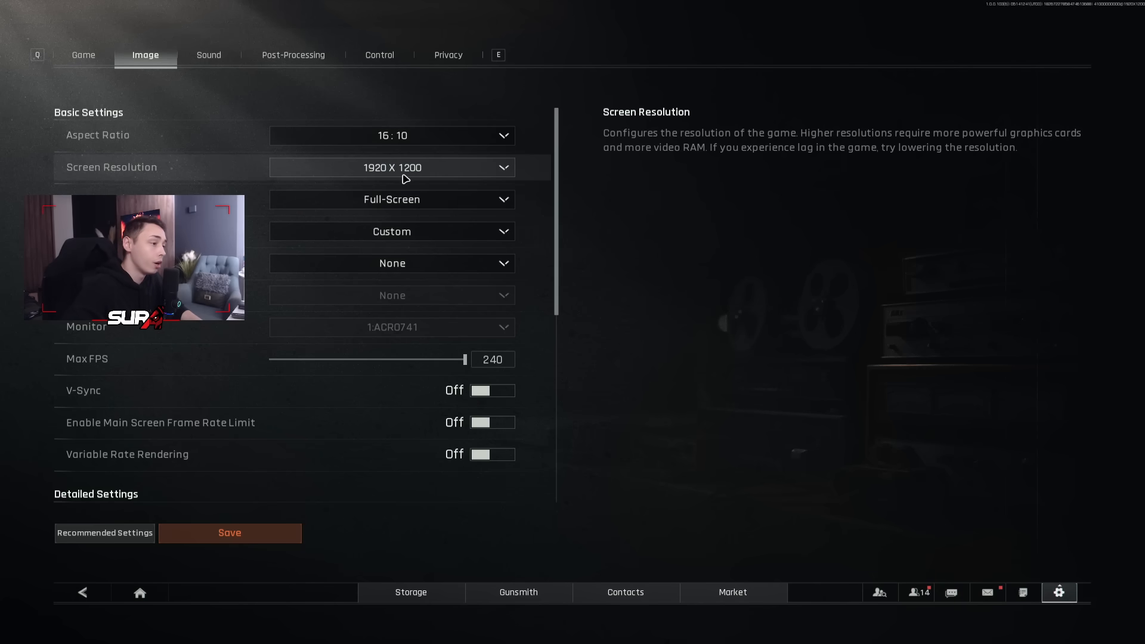
click(391, 199)
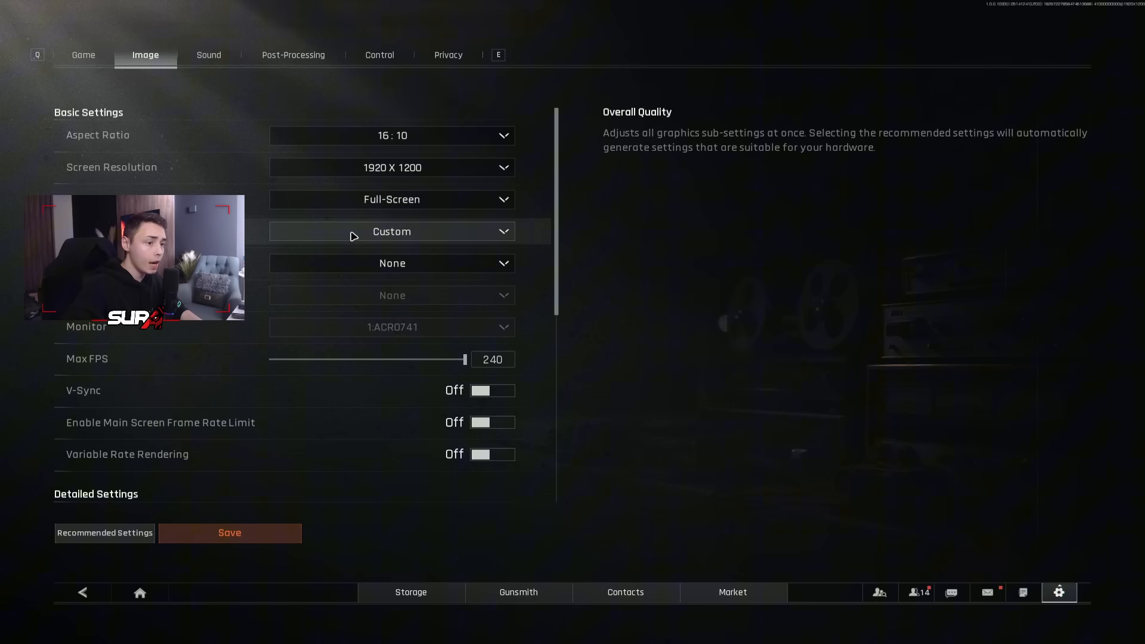
mouse_move(366, 235)
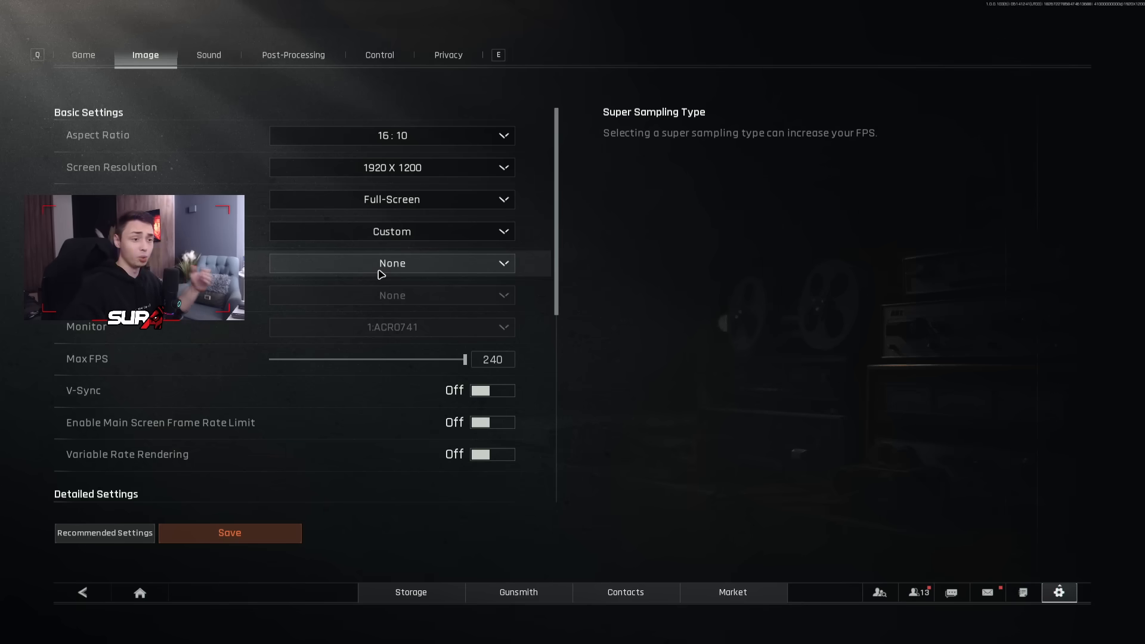
click(392, 262)
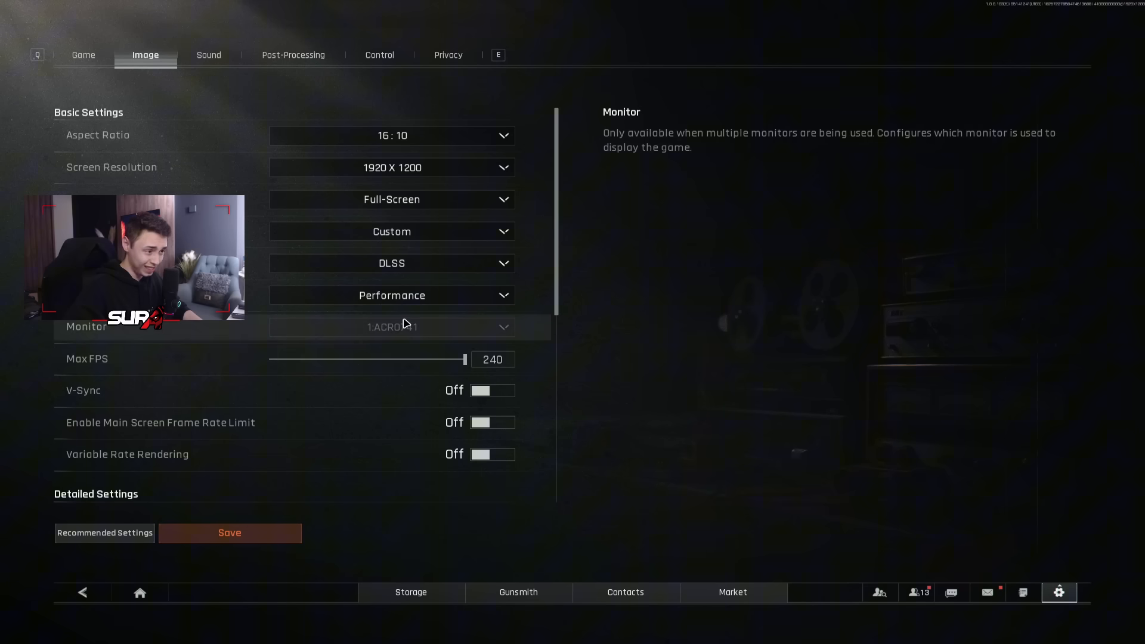
mouse_move(393, 262)
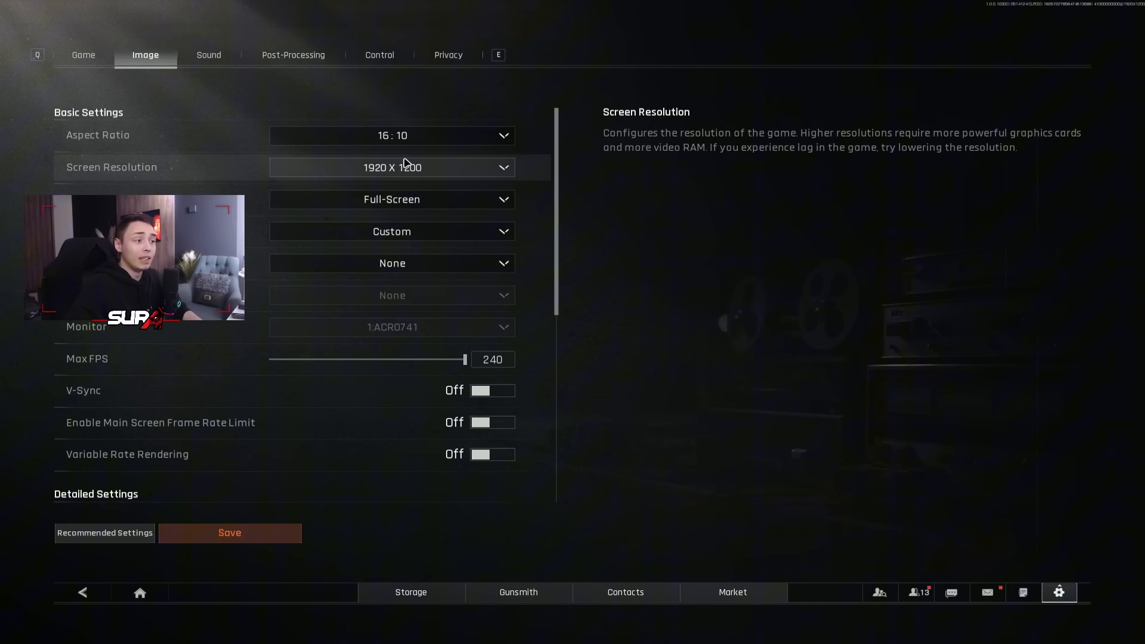
- Keep super sampling at None and switch Variable Rate Rendering on, V-Sync left off
click(392, 263)
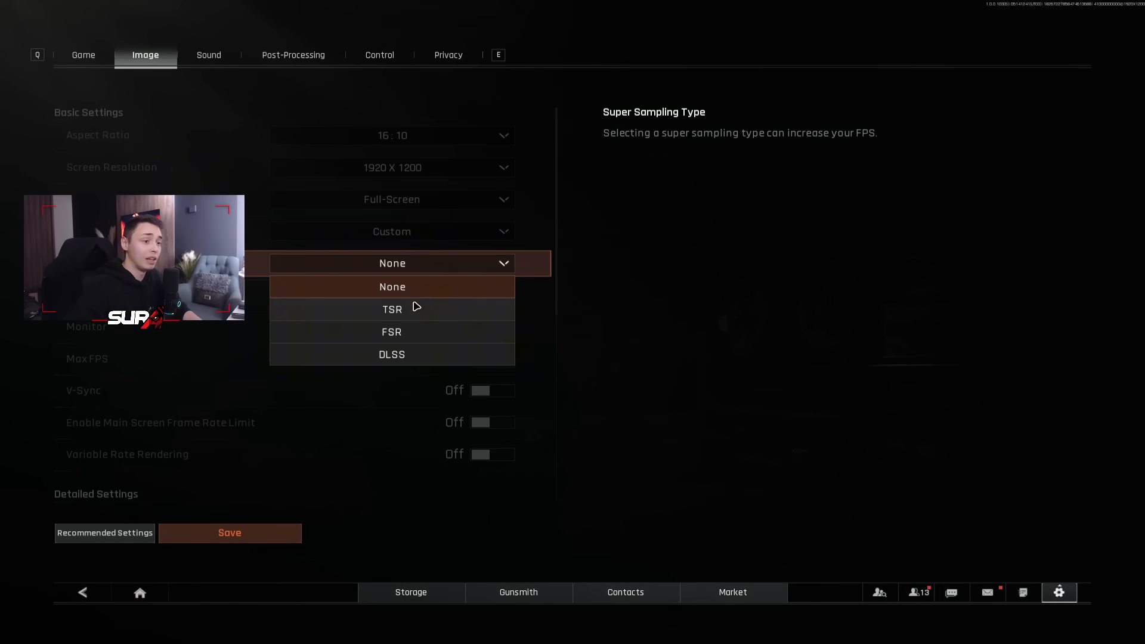
mouse_move(369, 359)
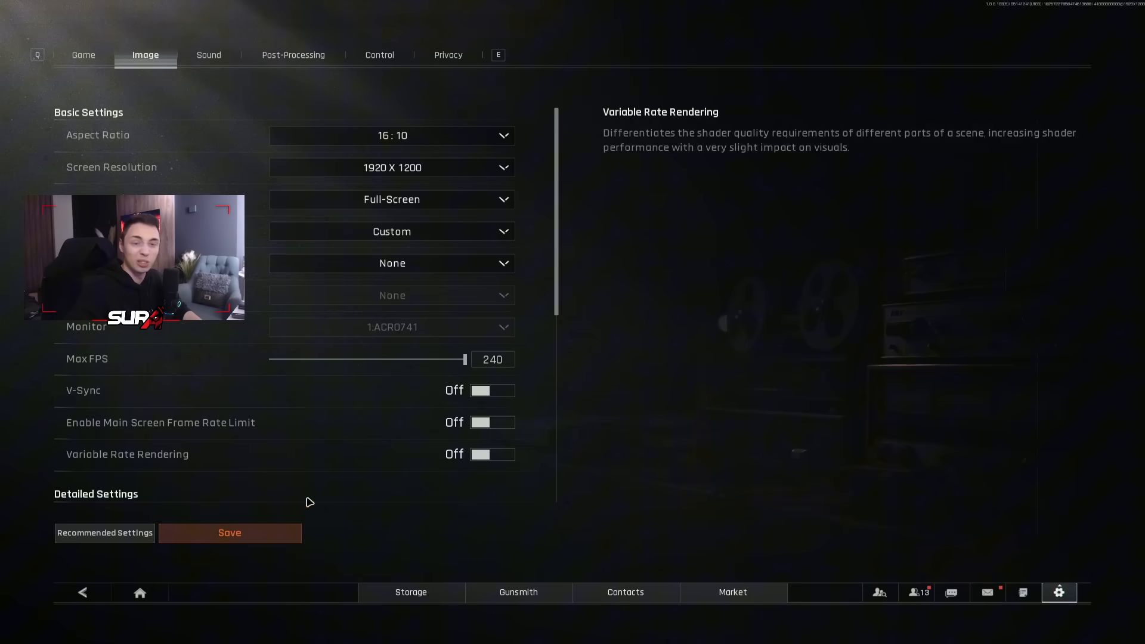
click(391, 262)
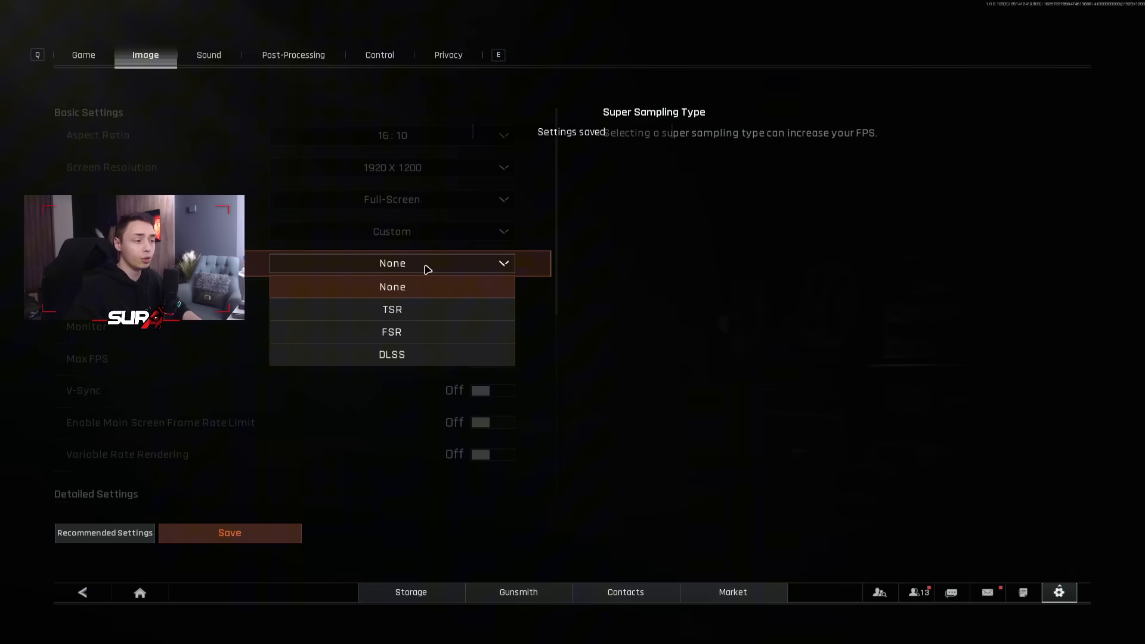
mouse_move(407, 345)
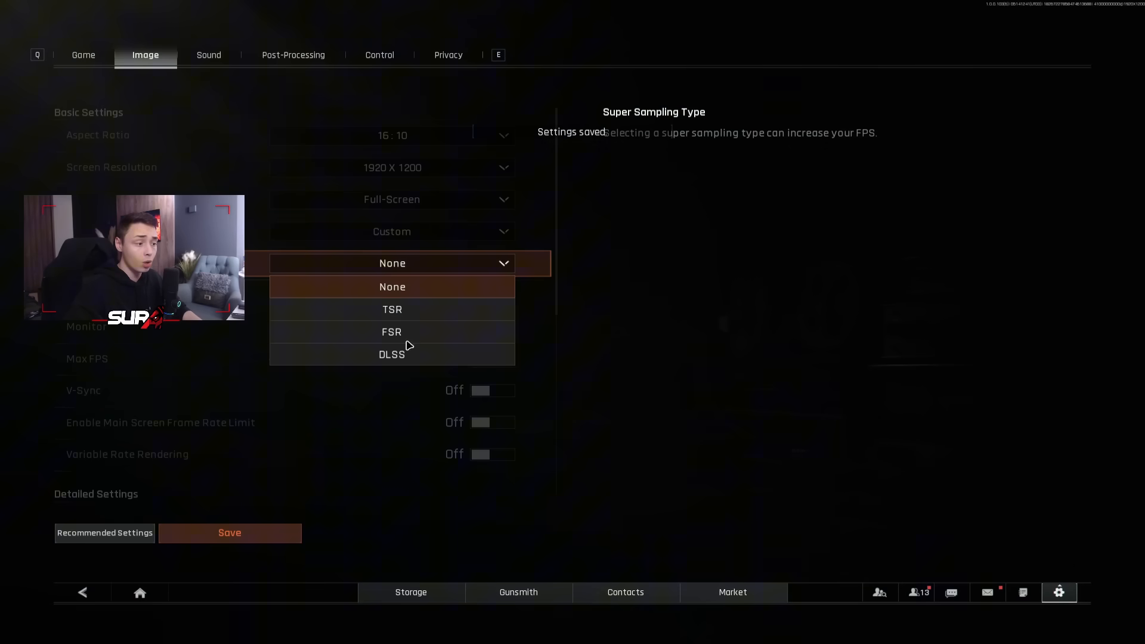
click(393, 286)
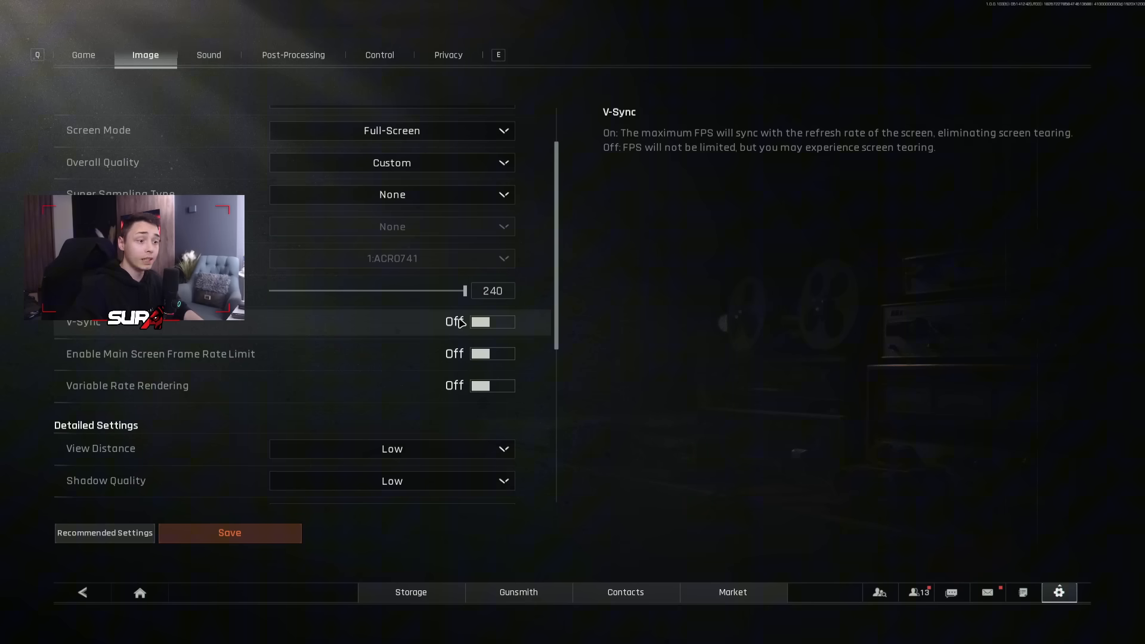
mouse_move(255, 358)
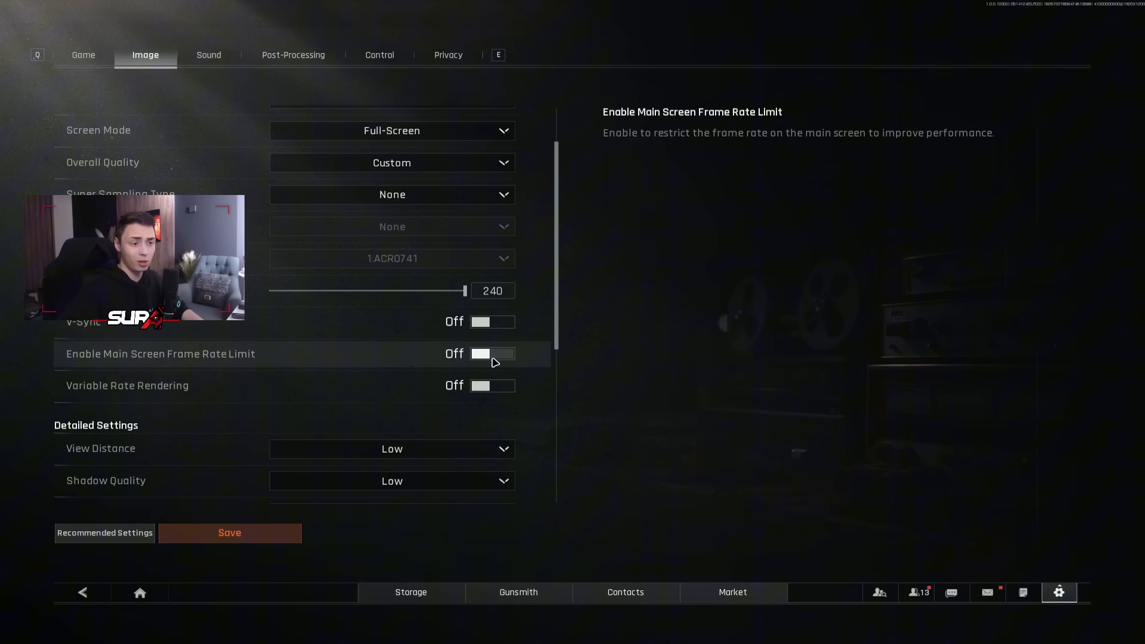
mouse_move(204, 385)
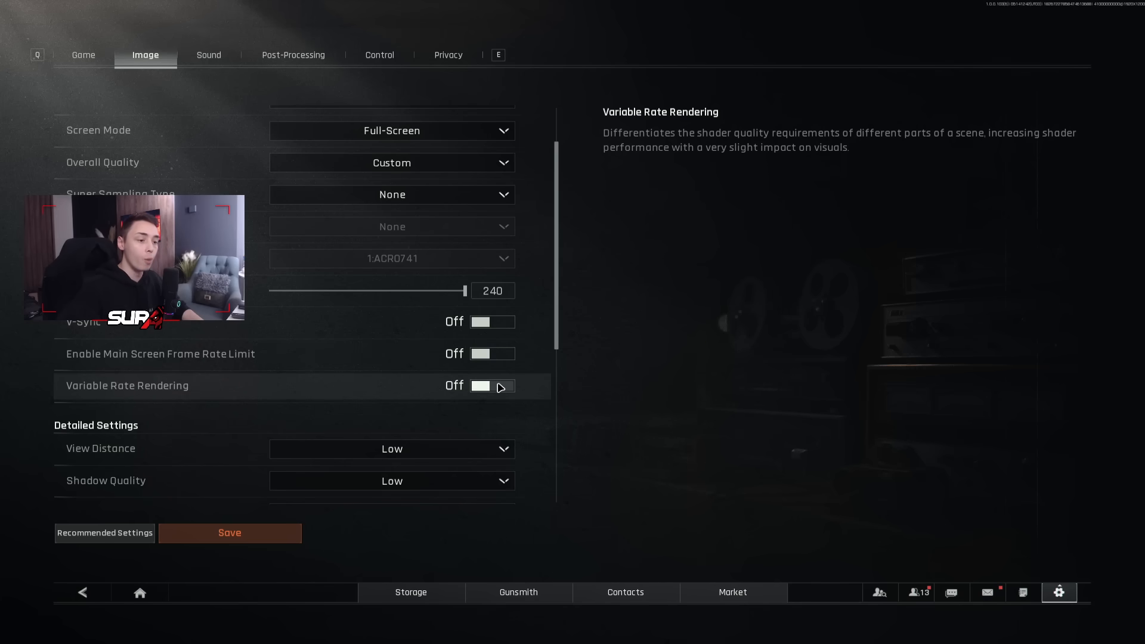
click(492, 386)
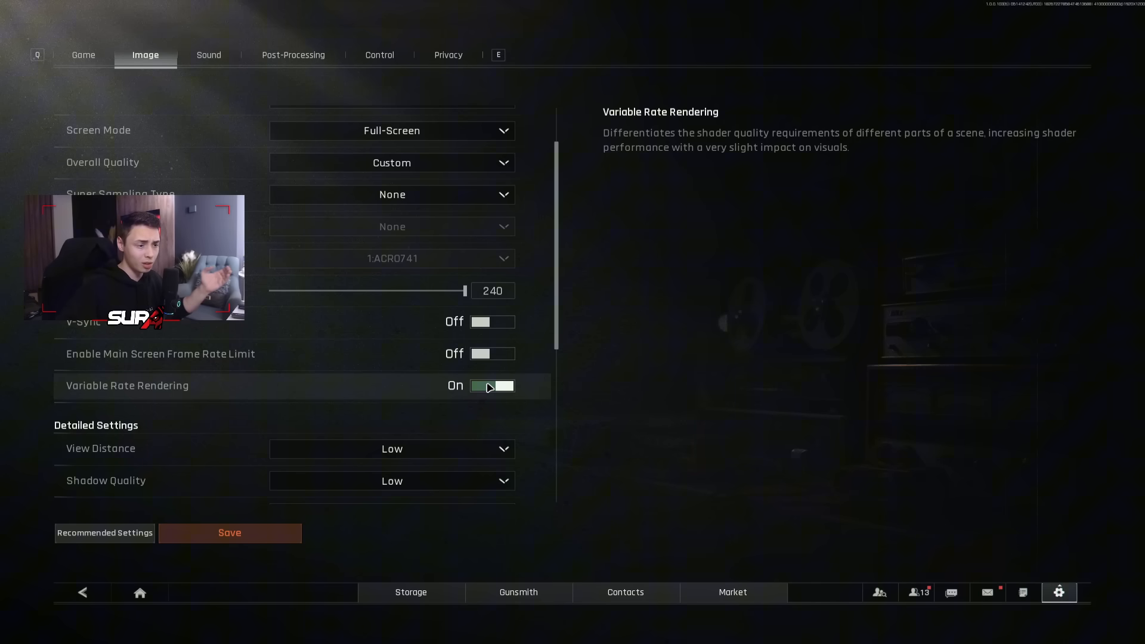
- Review the lower Image options, leaving quality Low and Variable Rate Rendering off
scroll(down, 3)
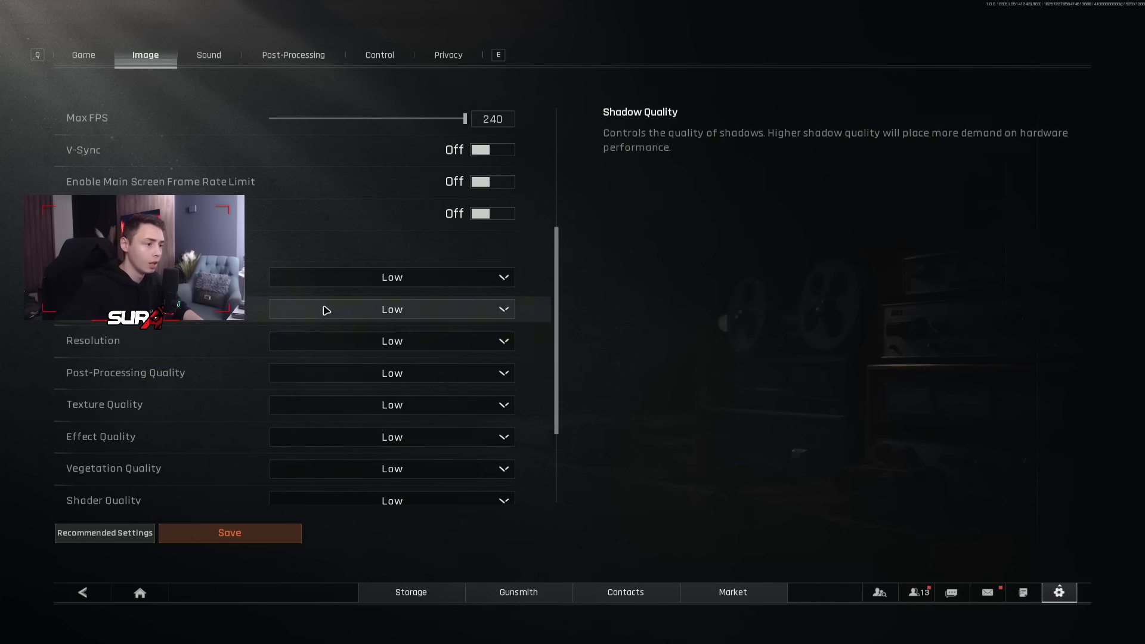
scroll(down, 3)
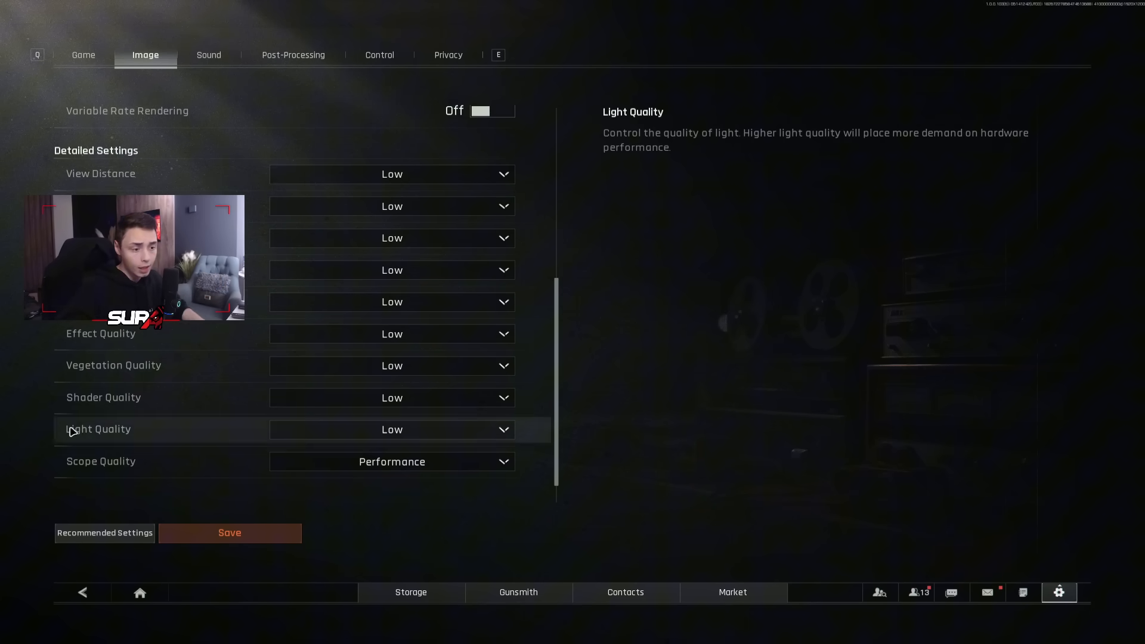
mouse_move(128, 460)
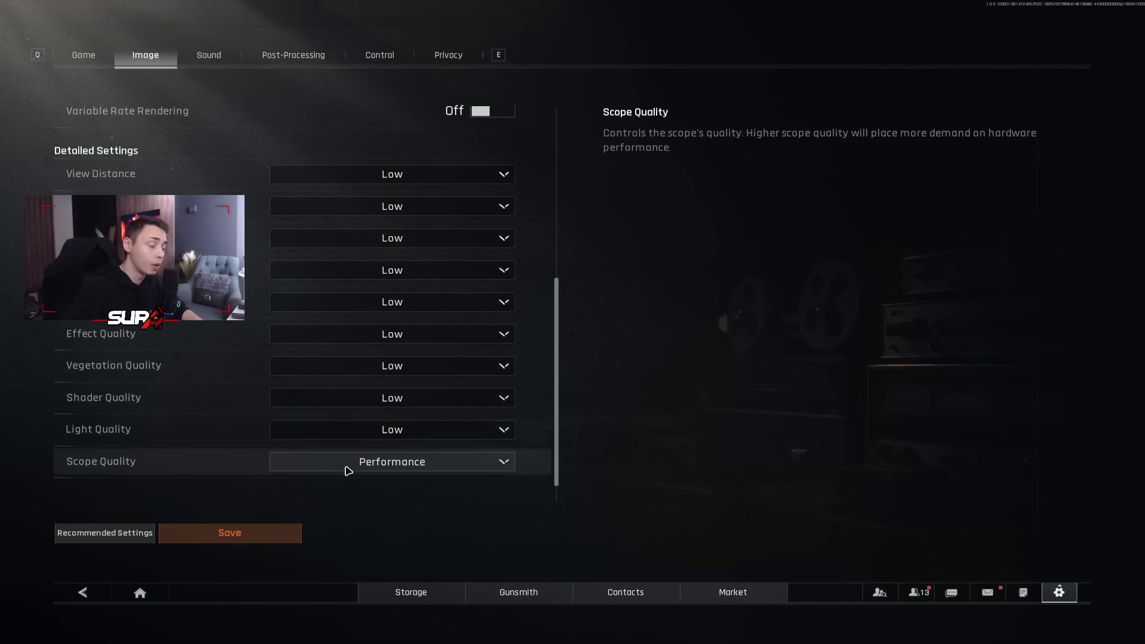
click(391, 460)
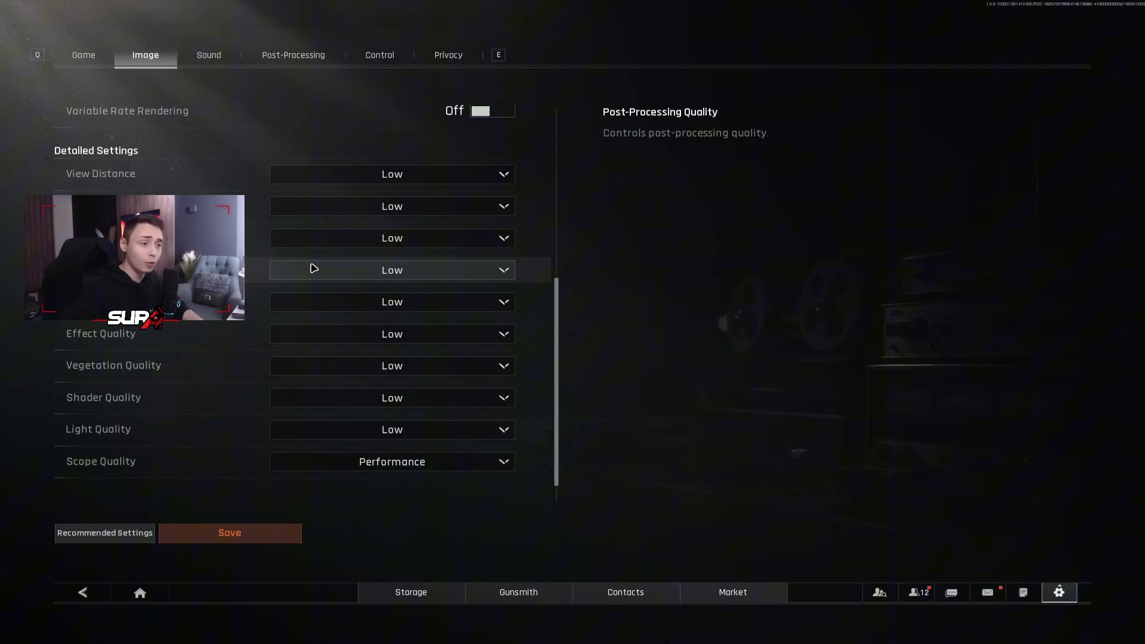
click(391, 270)
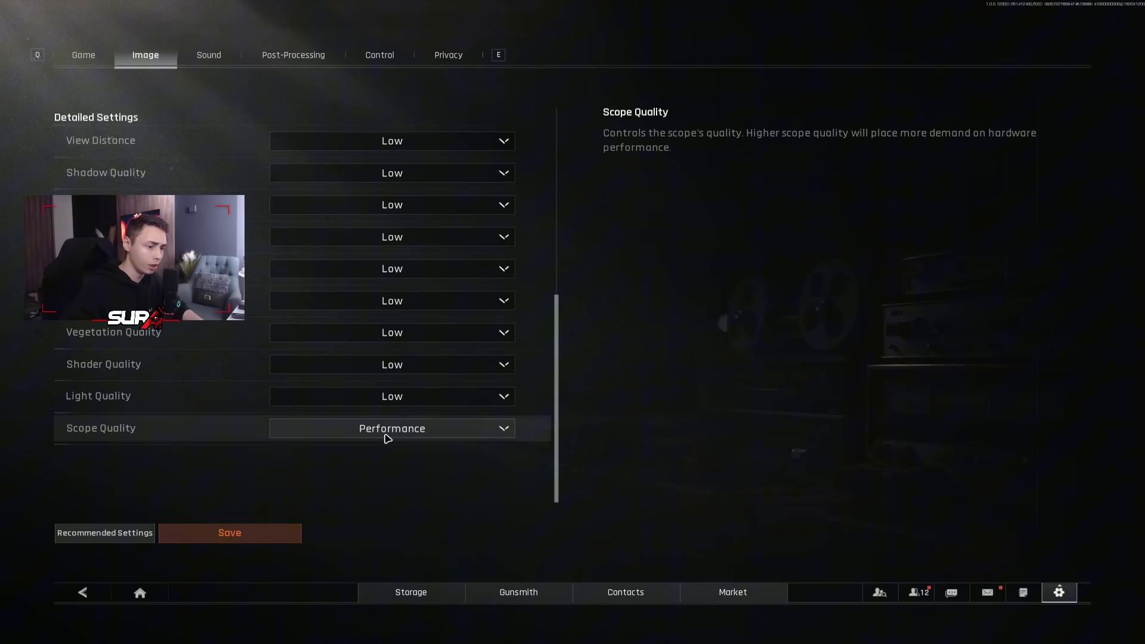
- Save the Image settings with confirmation and move to the next settings tab
click(229, 532)
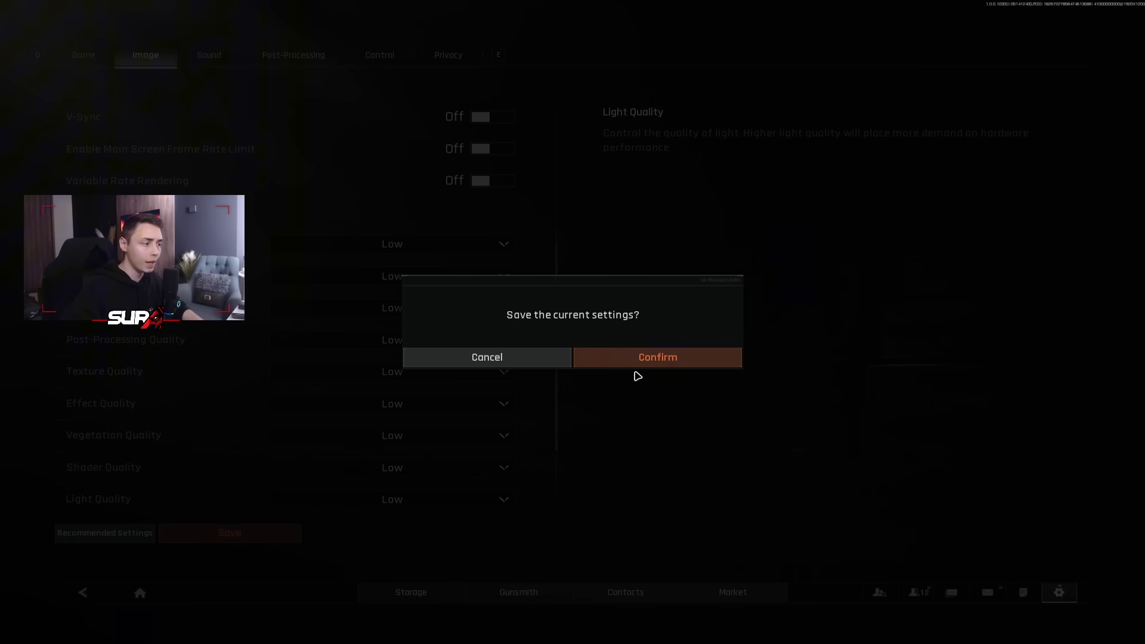
click(656, 357)
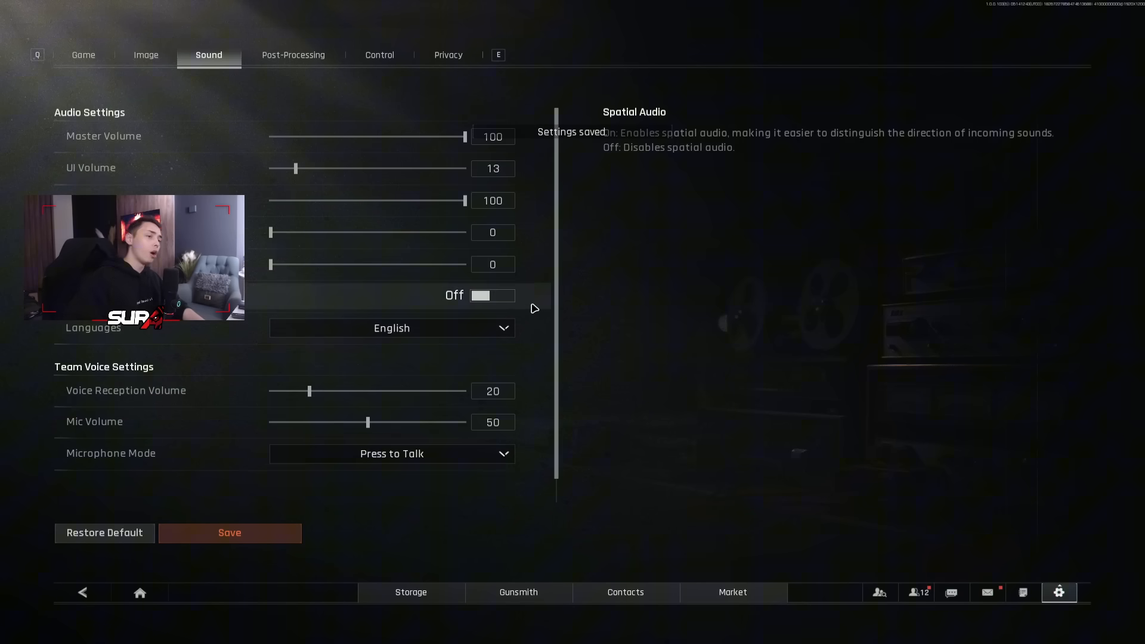
mouse_move(260, 181)
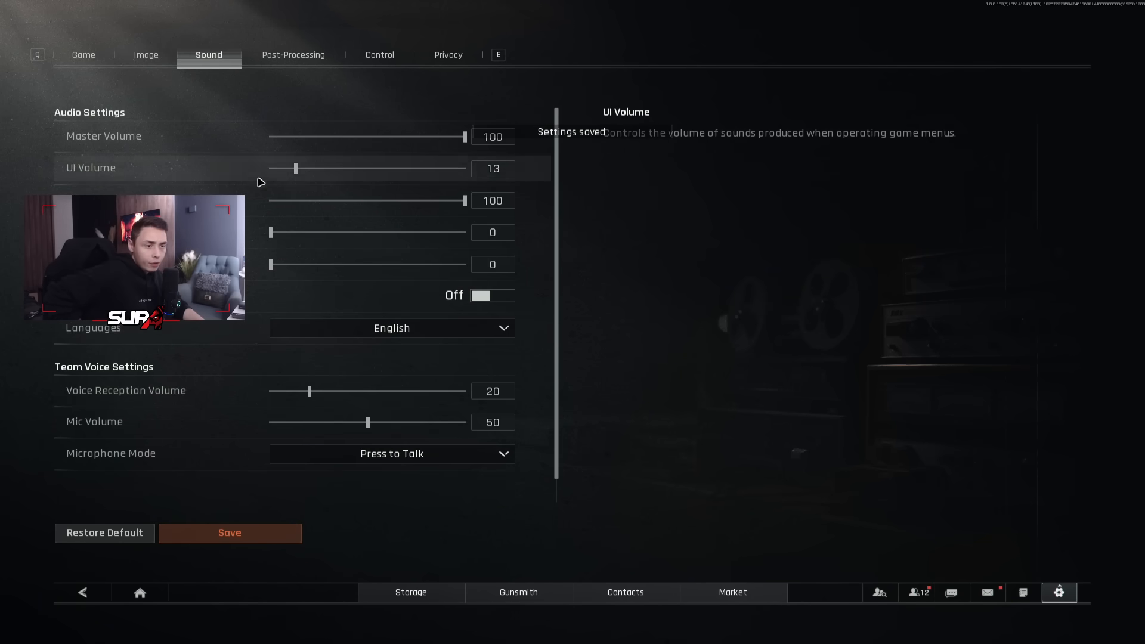
mouse_move(258, 284)
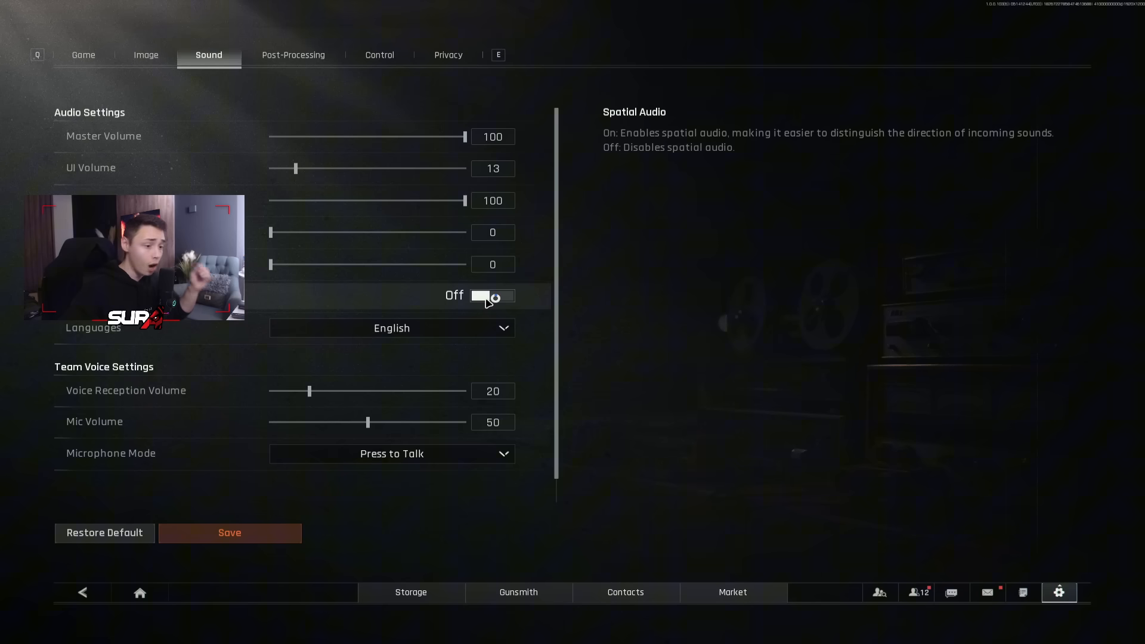
click(293, 55)
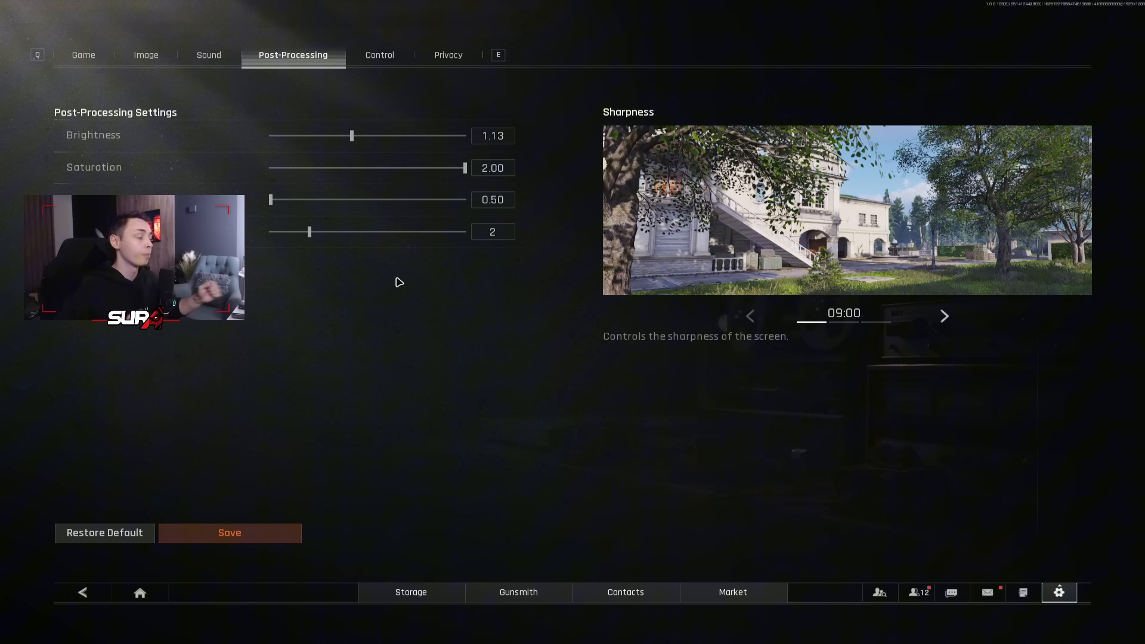
- Save the post-processing settings (brightness 1.13, saturation 2.00) and switch to Control settings
click(229, 532)
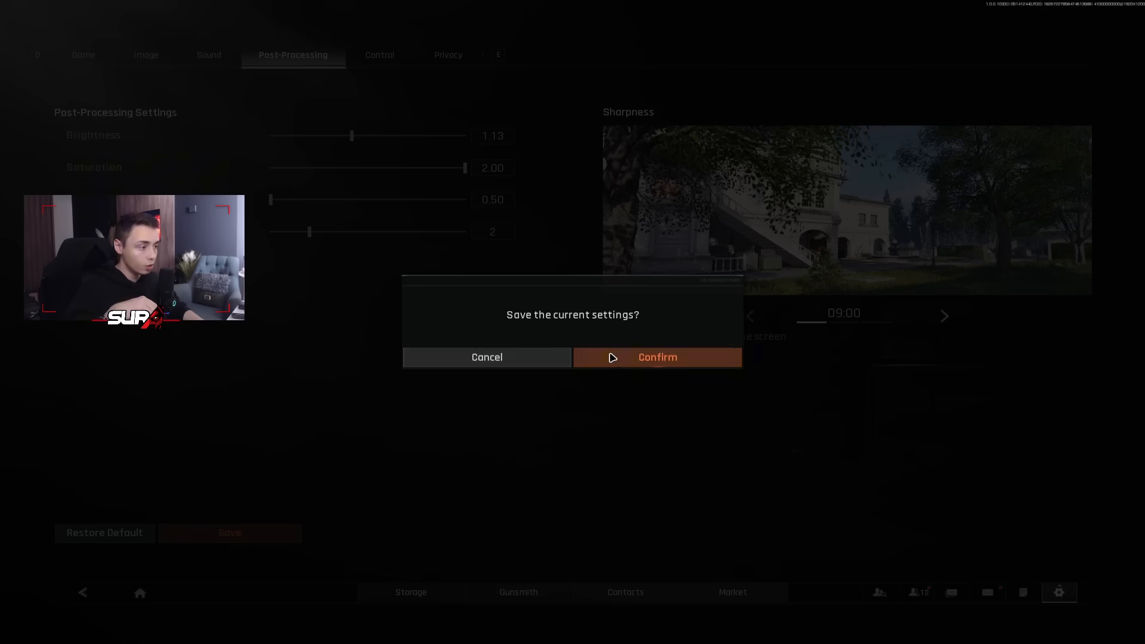
click(656, 357)
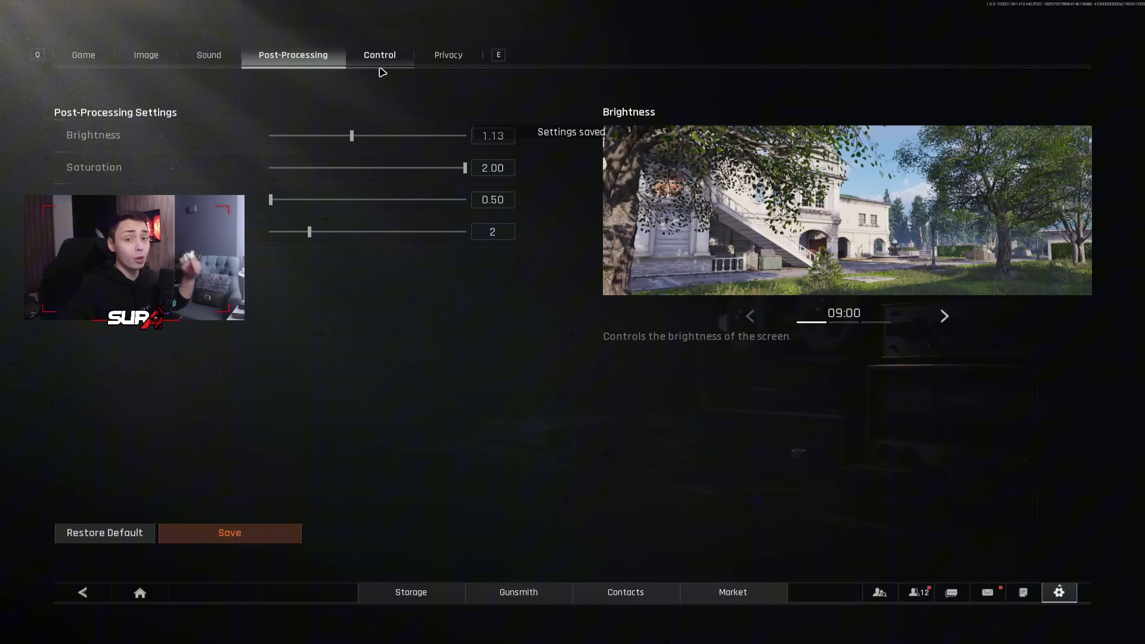
click(379, 55)
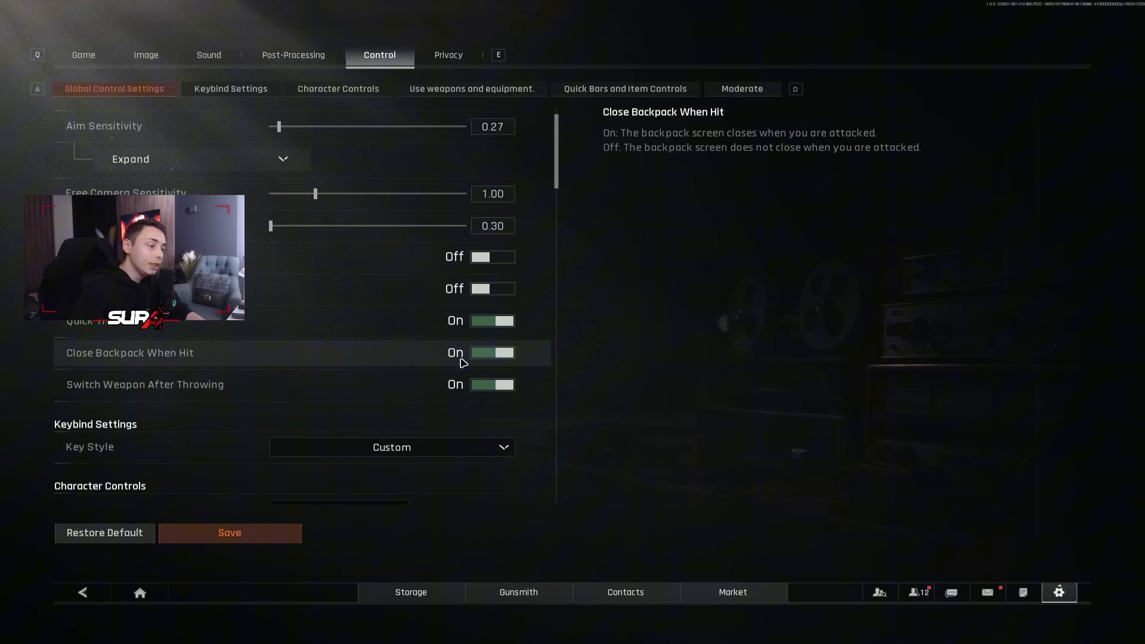
mouse_move(491, 320)
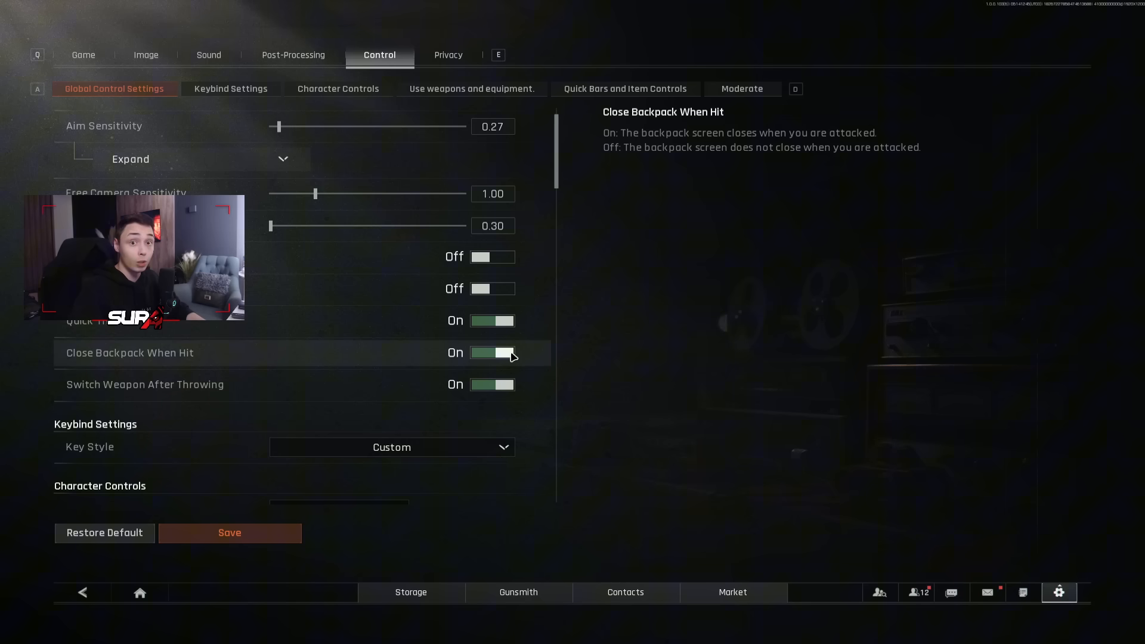
scroll(down, 3)
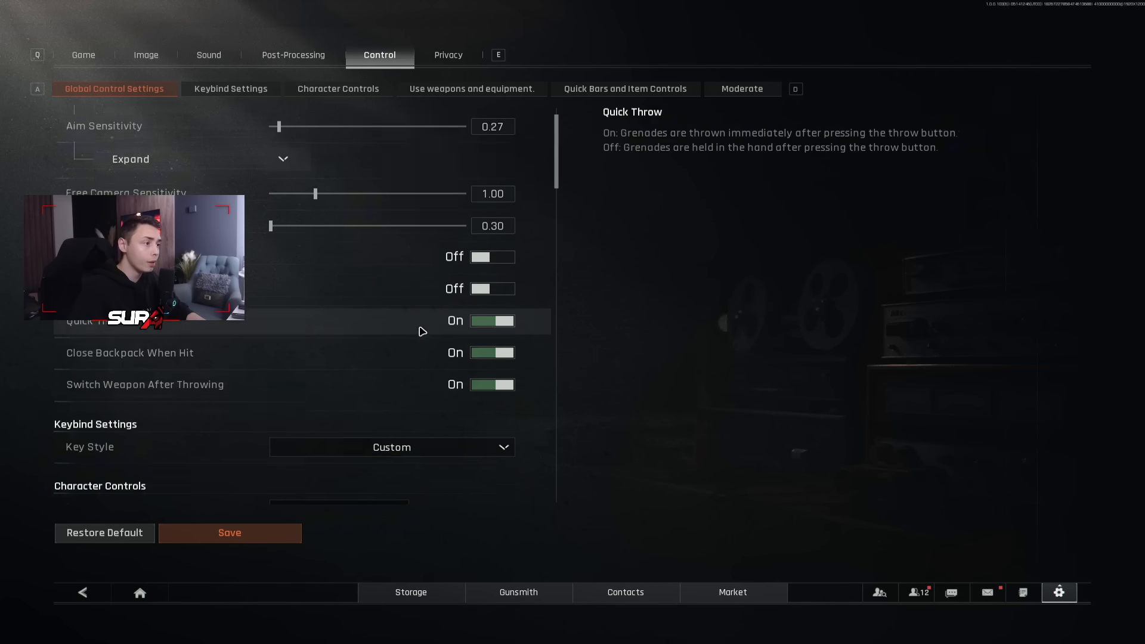
scroll(down, 3)
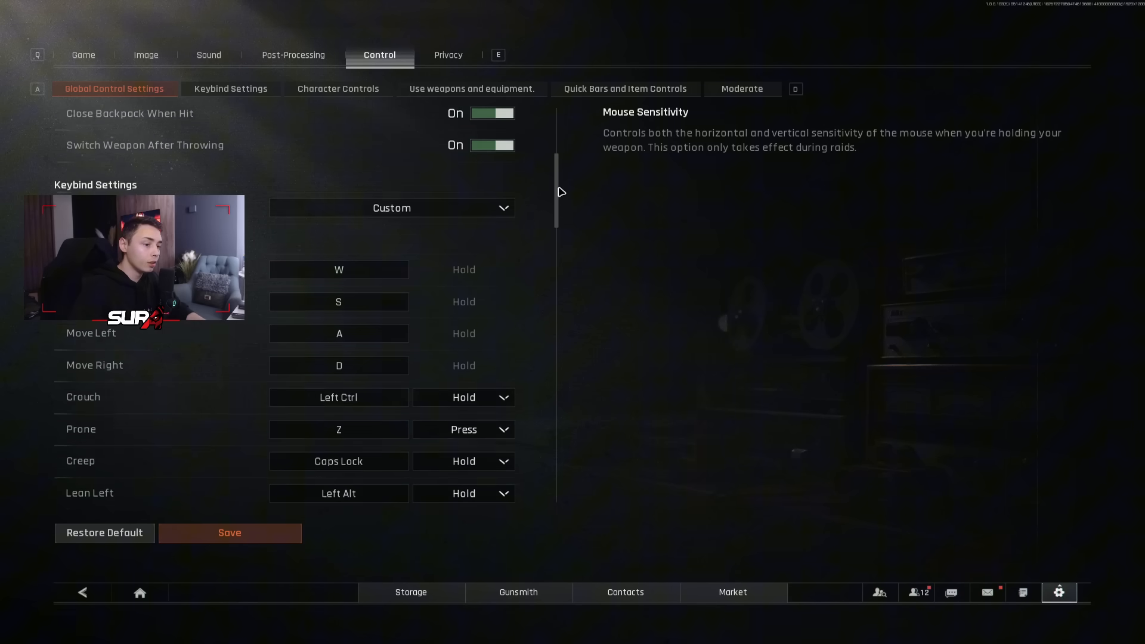
click(338, 88)
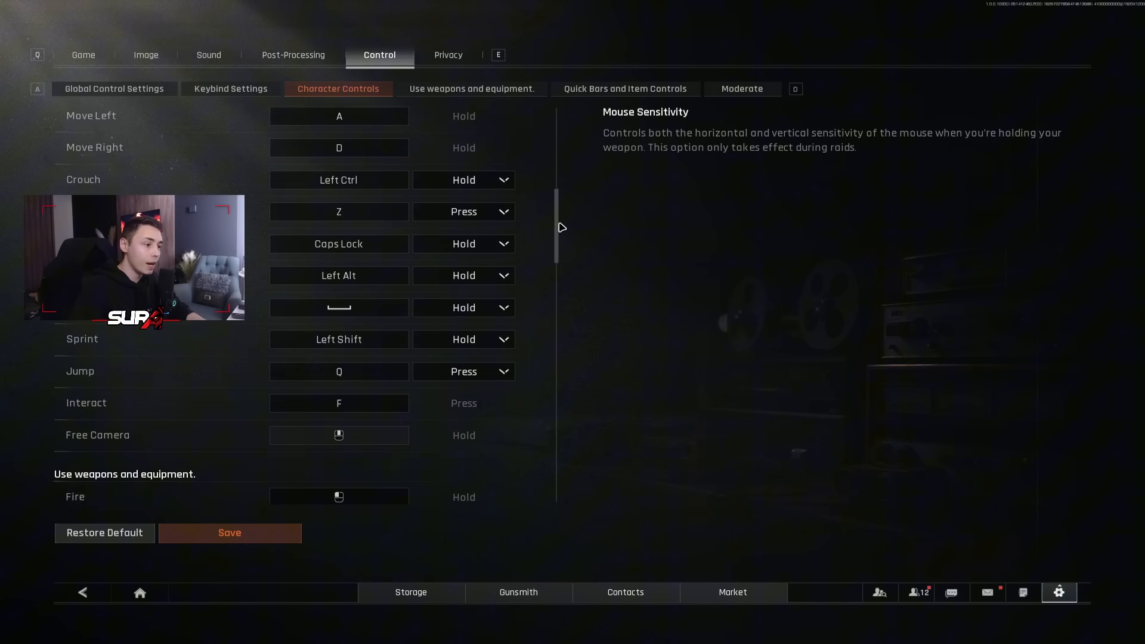
scroll(down, 3)
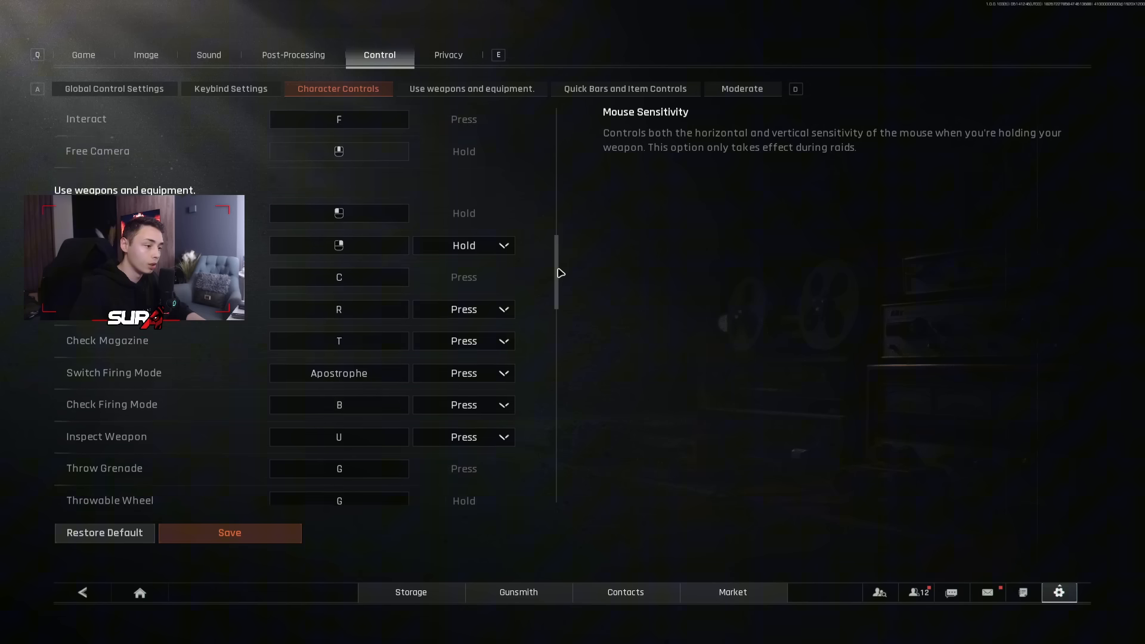
click(471, 88)
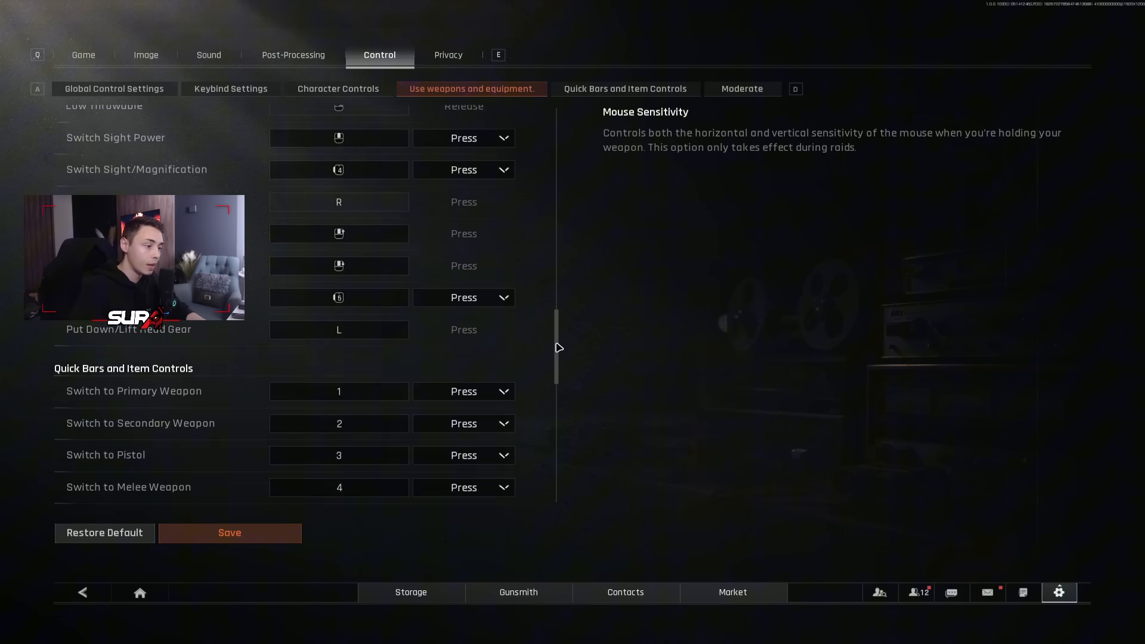
click(624, 88)
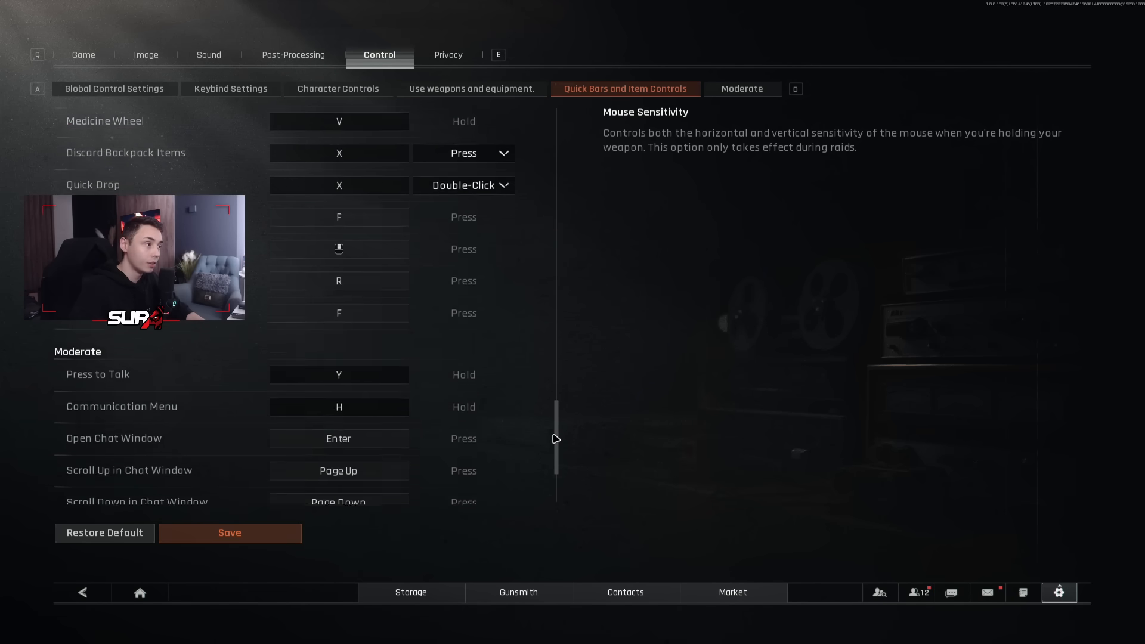
click(471, 88)
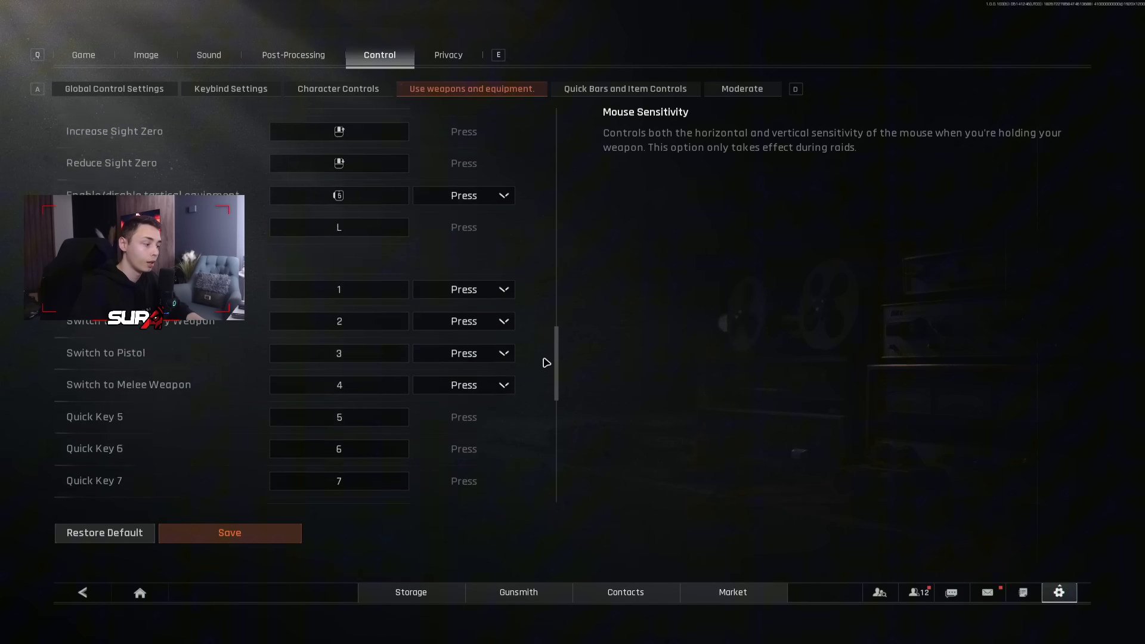
click(113, 88)
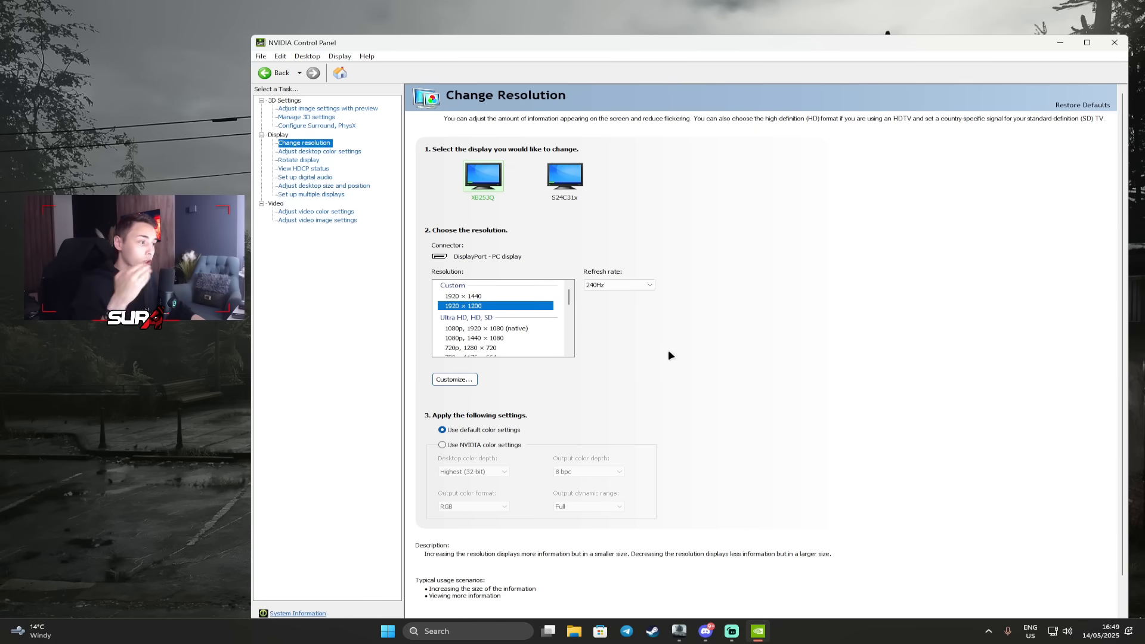
- Open Create Custom Resolution showing 1920 horizontal, 1200 vertical lines at 240 Hz
click(453, 379)
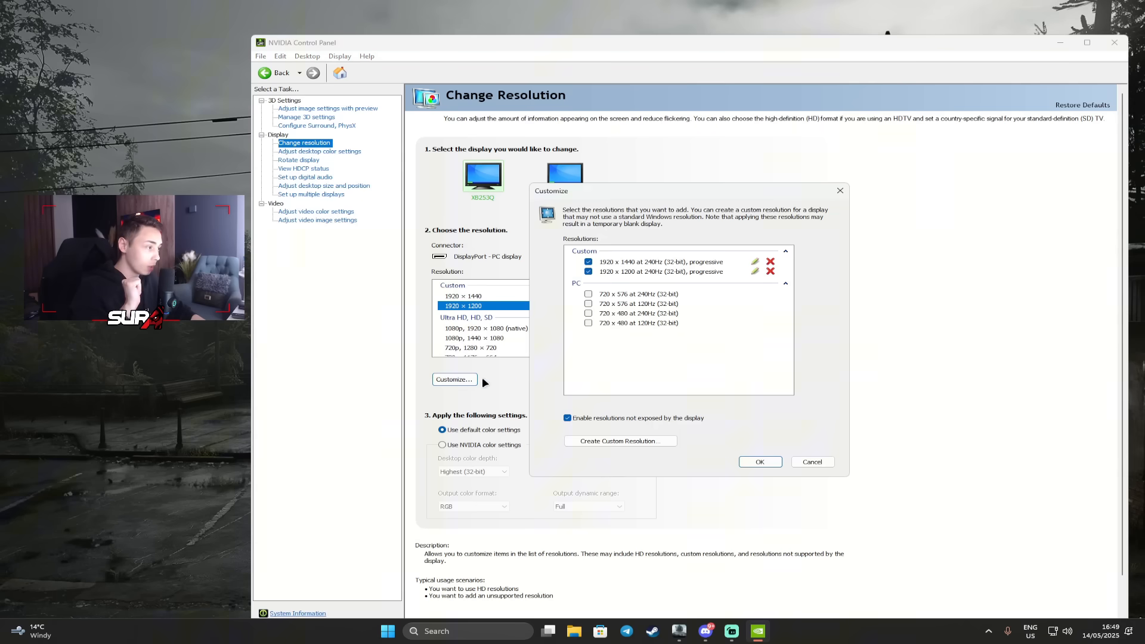
click(619, 440)
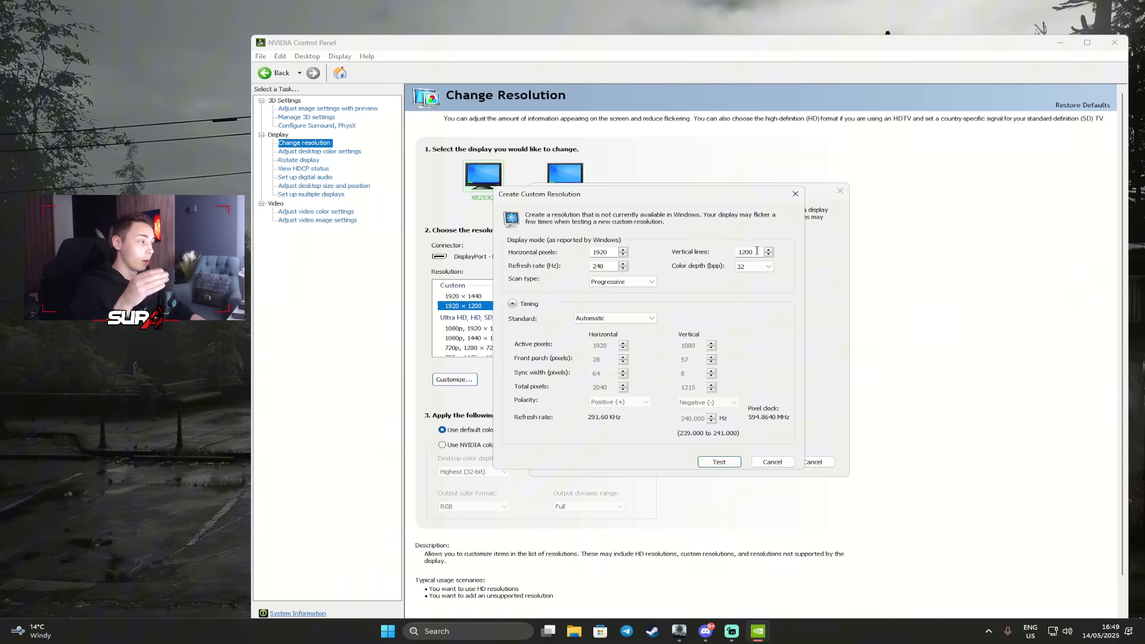
click(745, 252)
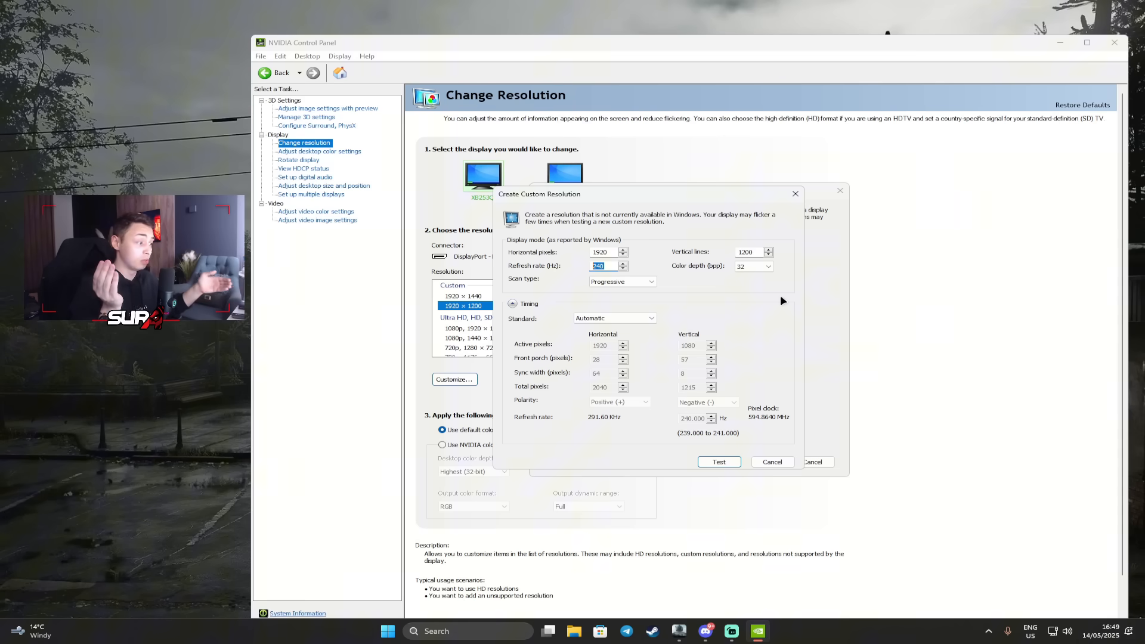
mouse_move(674, 299)
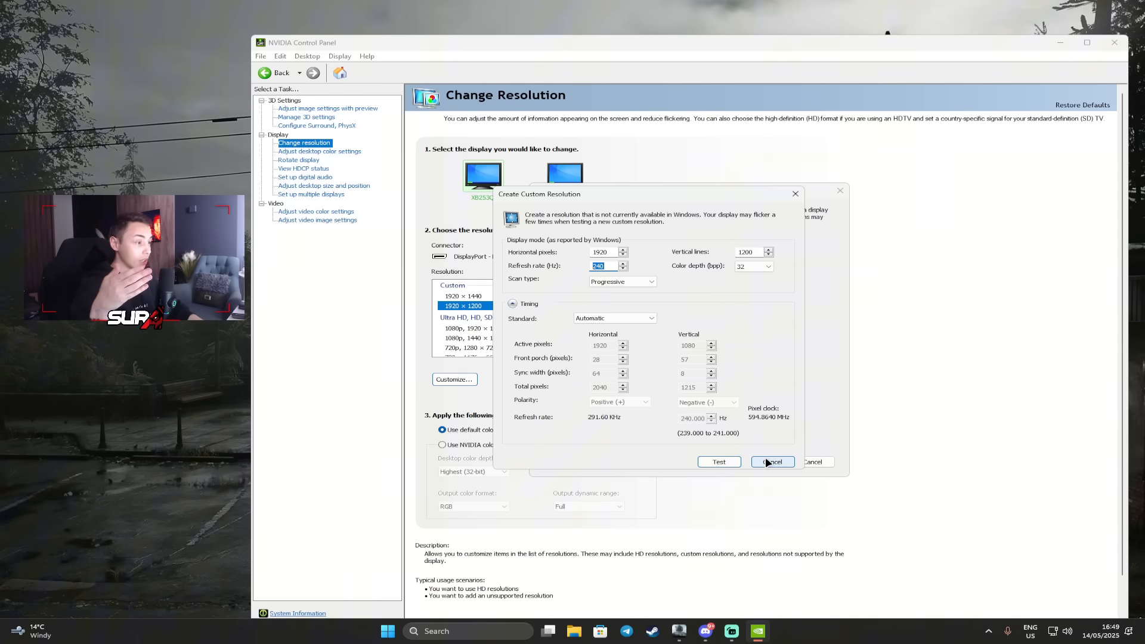
- Cancel the custom resolution creator and select the 1920 × 1200 custom resolution at 240Hz
click(771, 462)
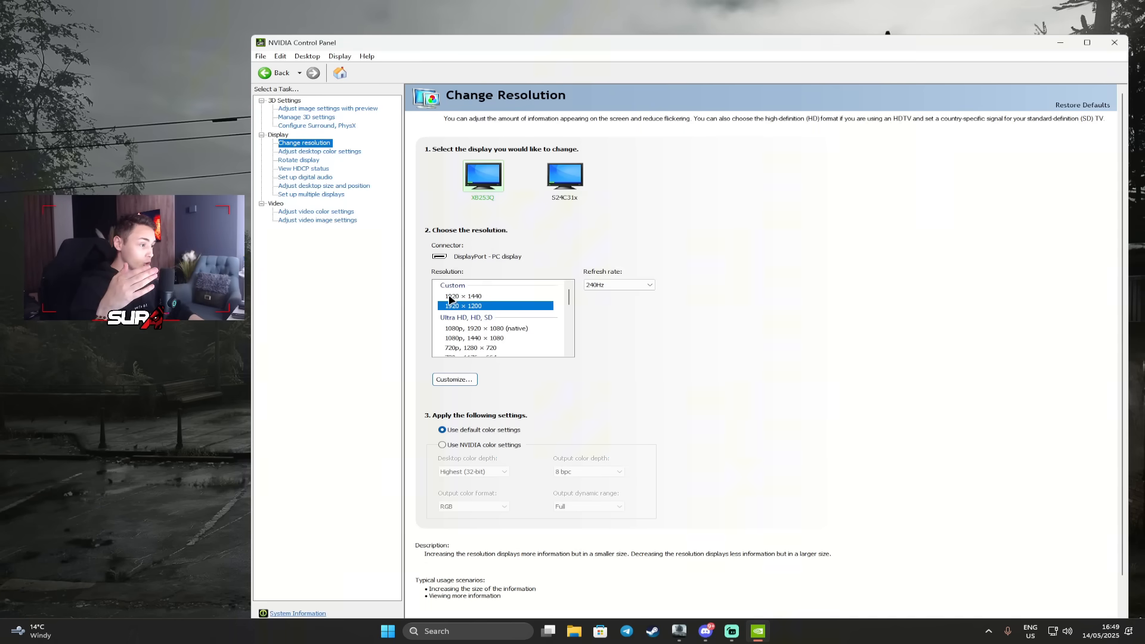
click(464, 305)
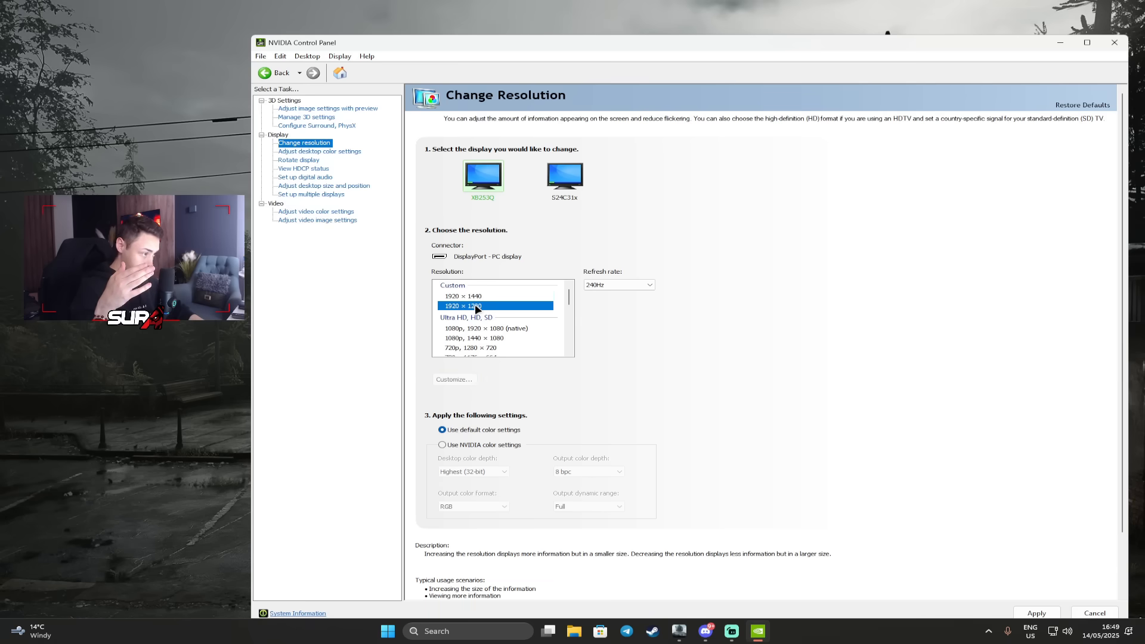
click(461, 296)
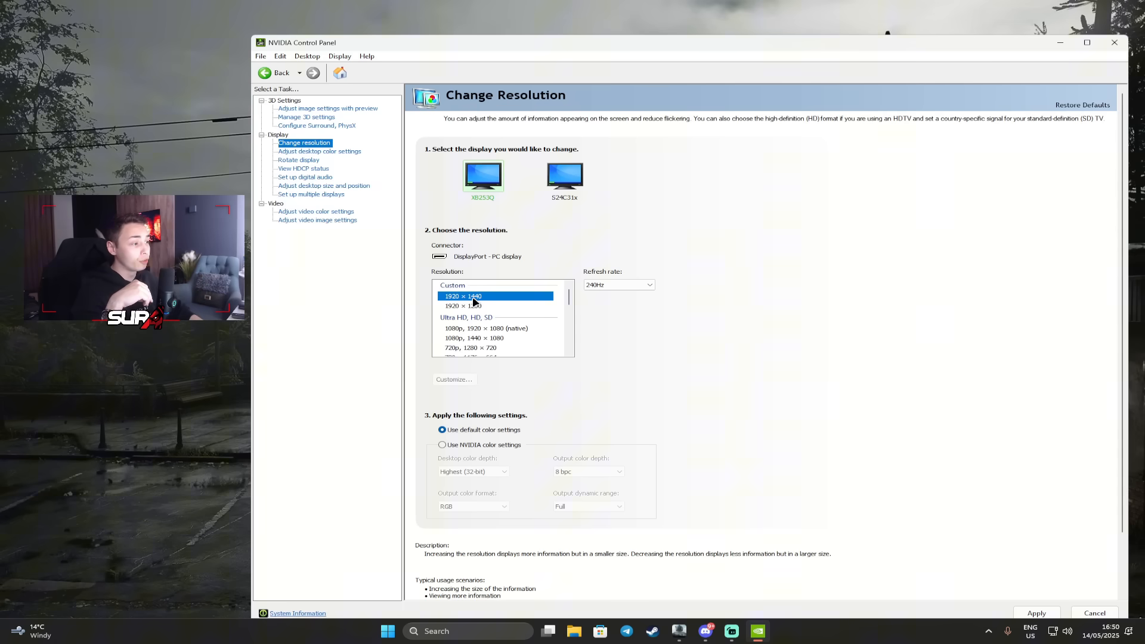
click(474, 305)
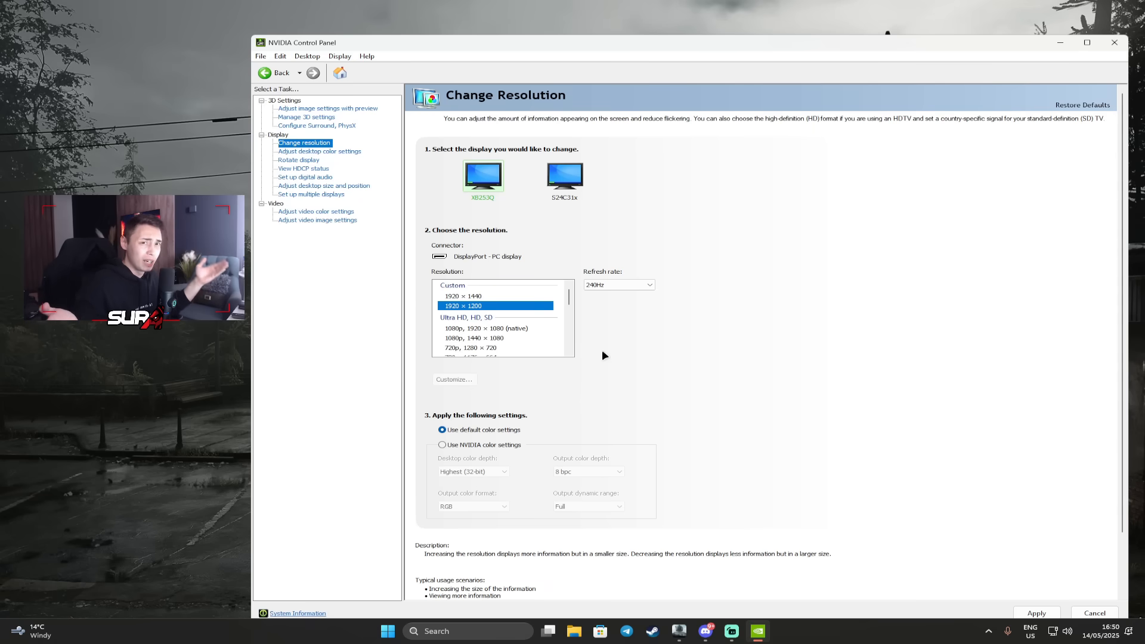
mouse_move(358, 168)
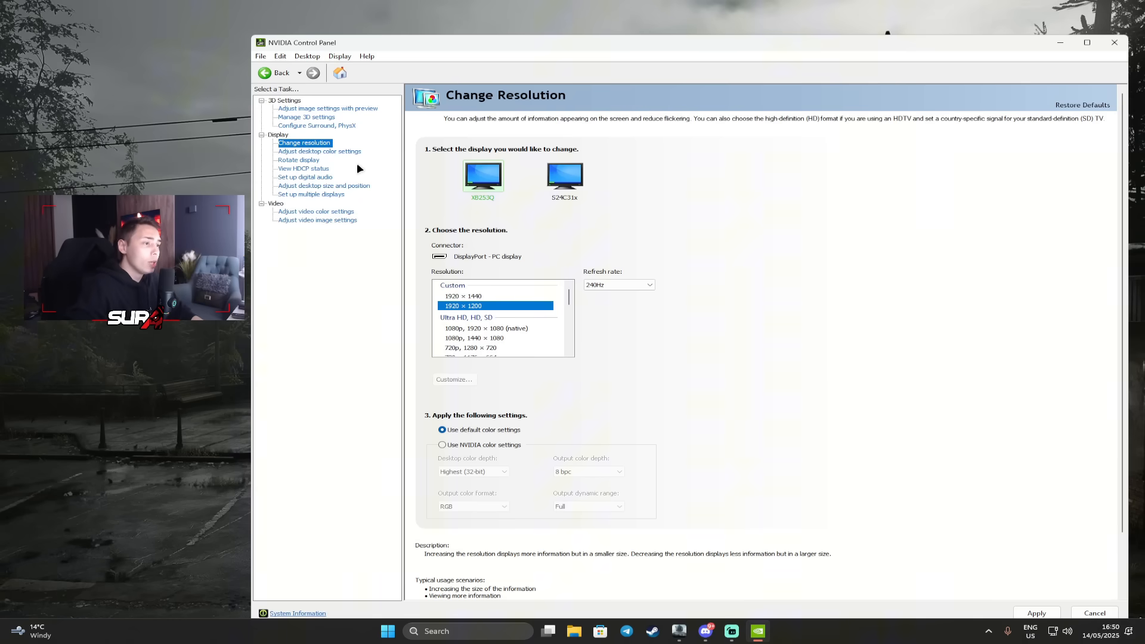
- Show the Manage 3D settings Global Settings list with Low Latency Mode Ultra and maximum-performance power management
click(306, 117)
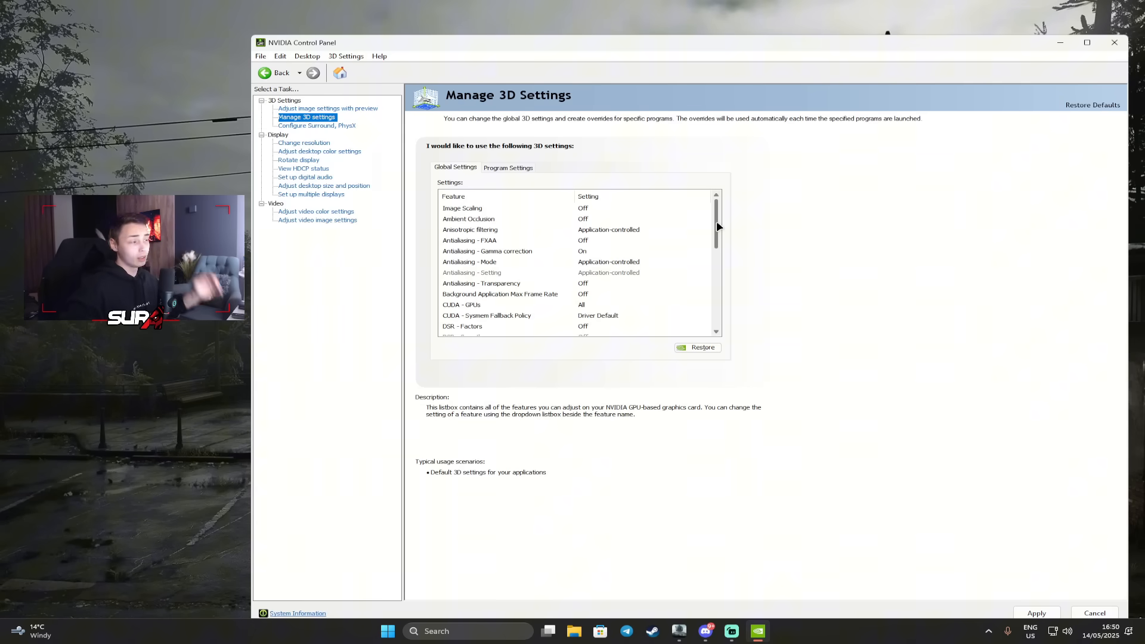
scroll(down, 3)
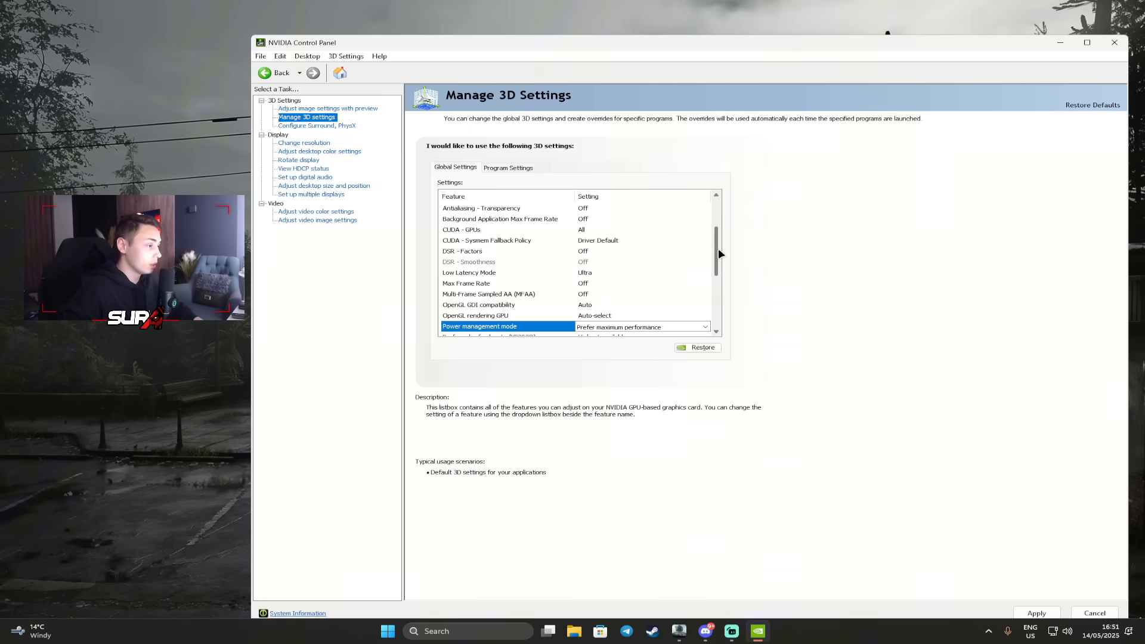
scroll(down, 3)
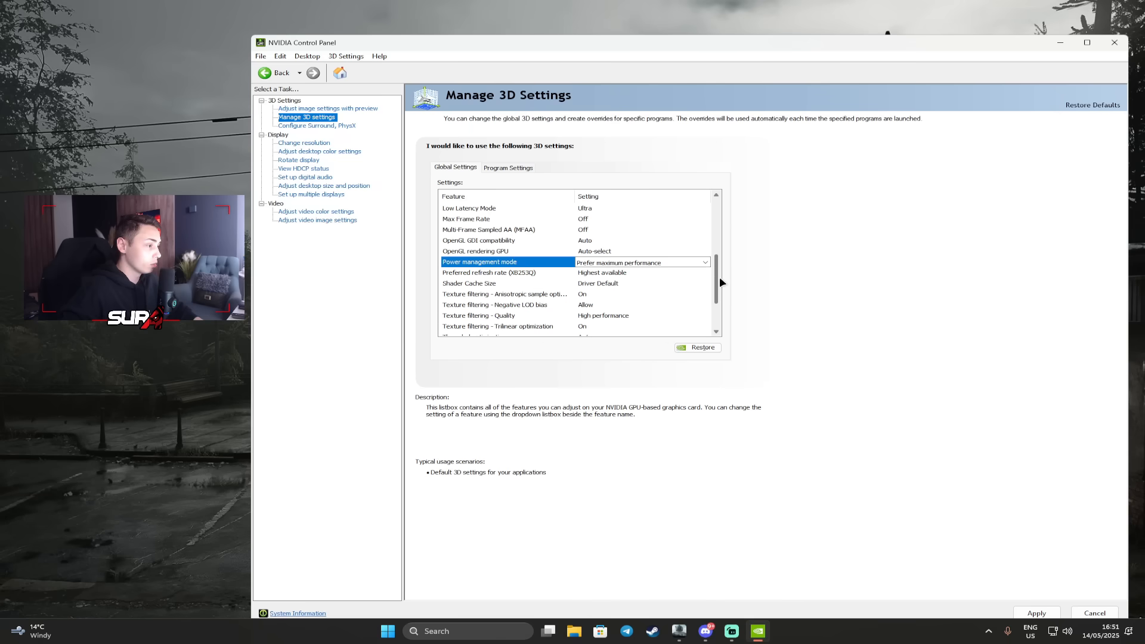
scroll(down, 3)
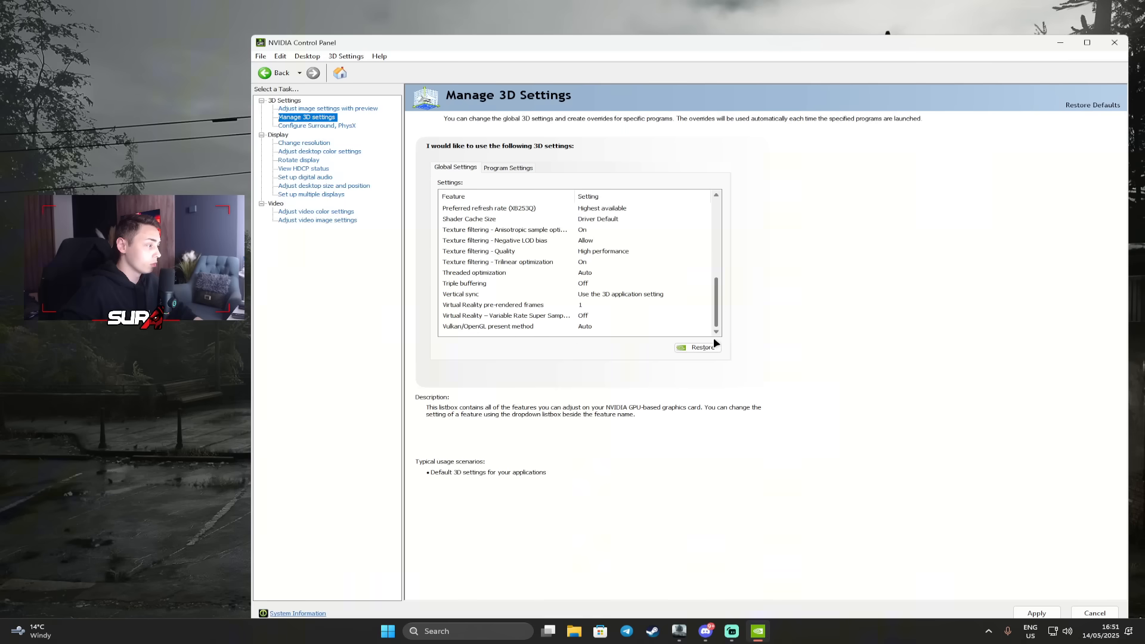